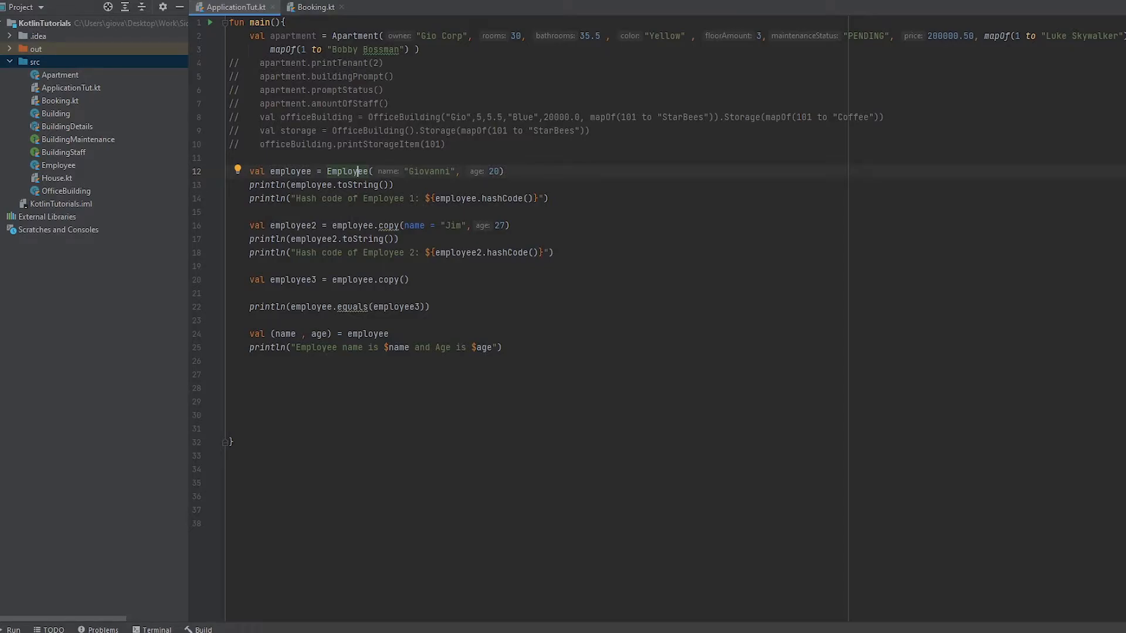
Create a new Kotlin object file named BuildingUtil in the src folder.
right_click(35, 62)
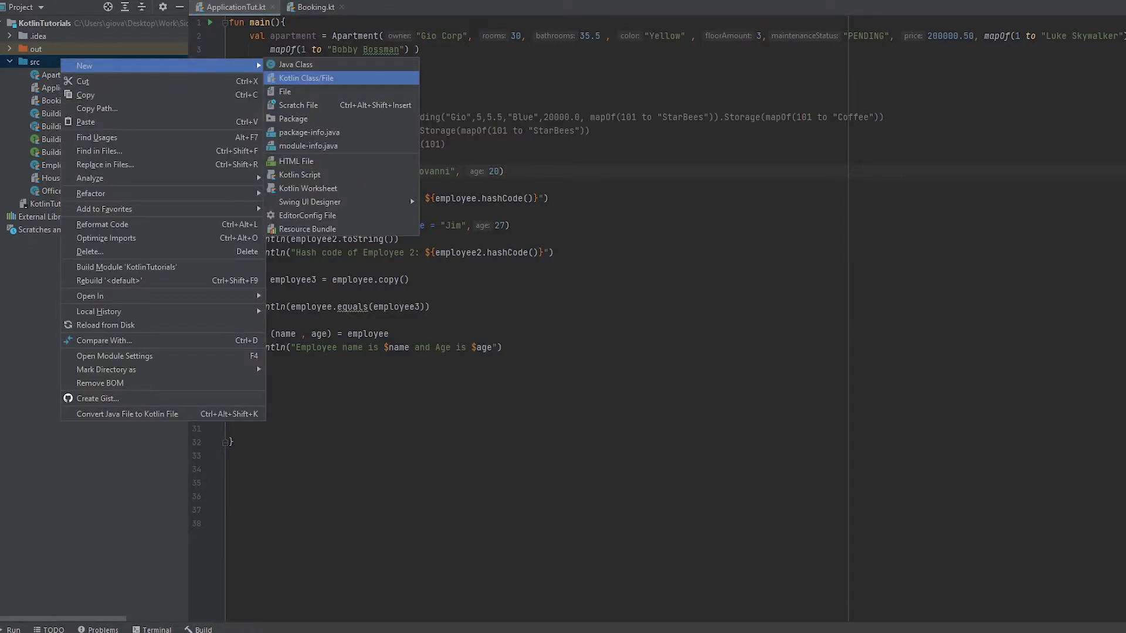
left_click(304, 78)
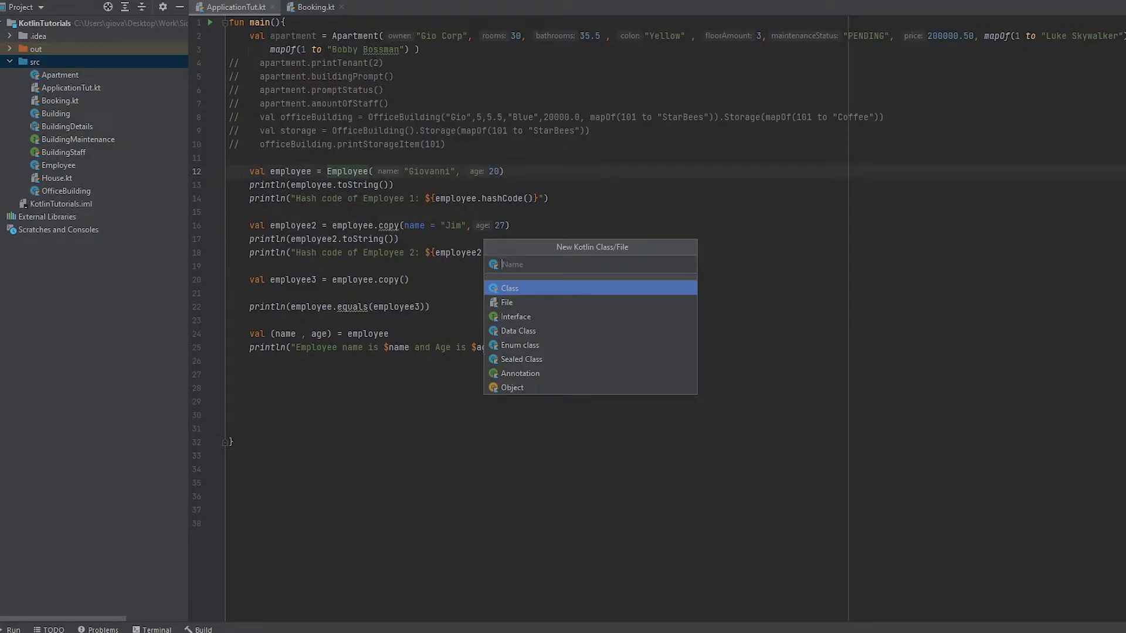
type("BuildingUtil")
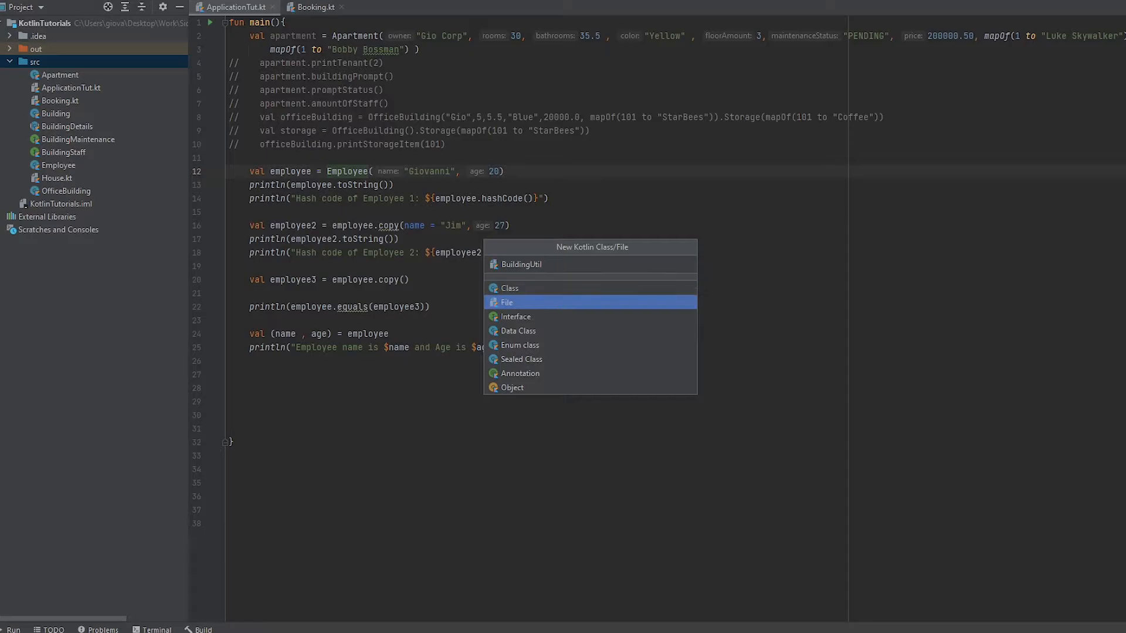
left_click(511, 387)
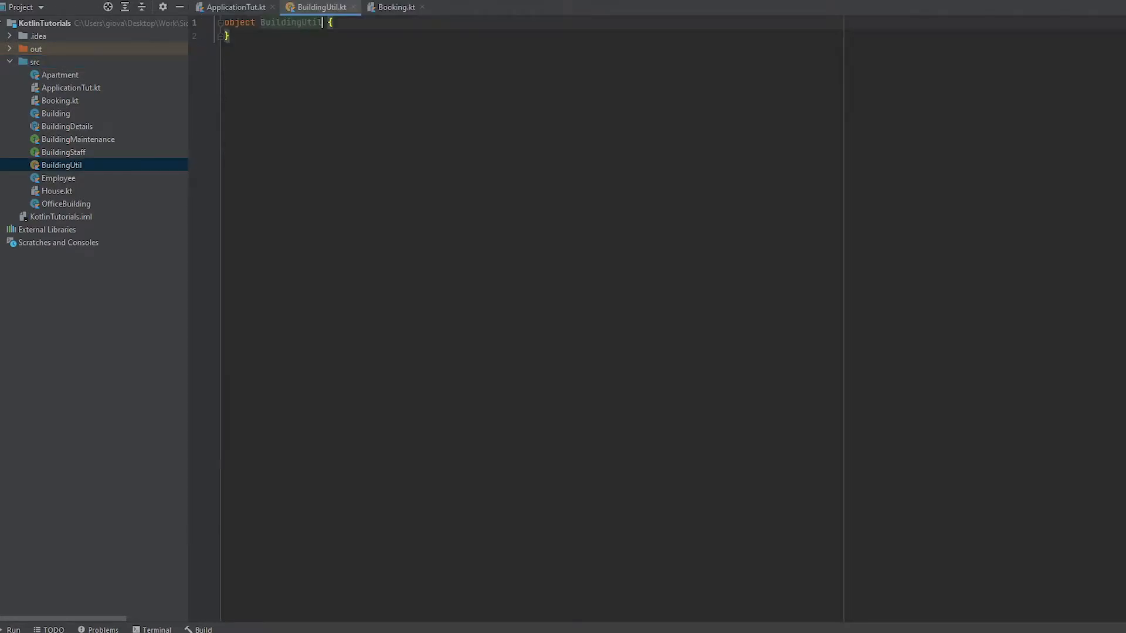
Declare val standardFee : Double = 1000.0 inside the BuildingUtil object.
key("Return")
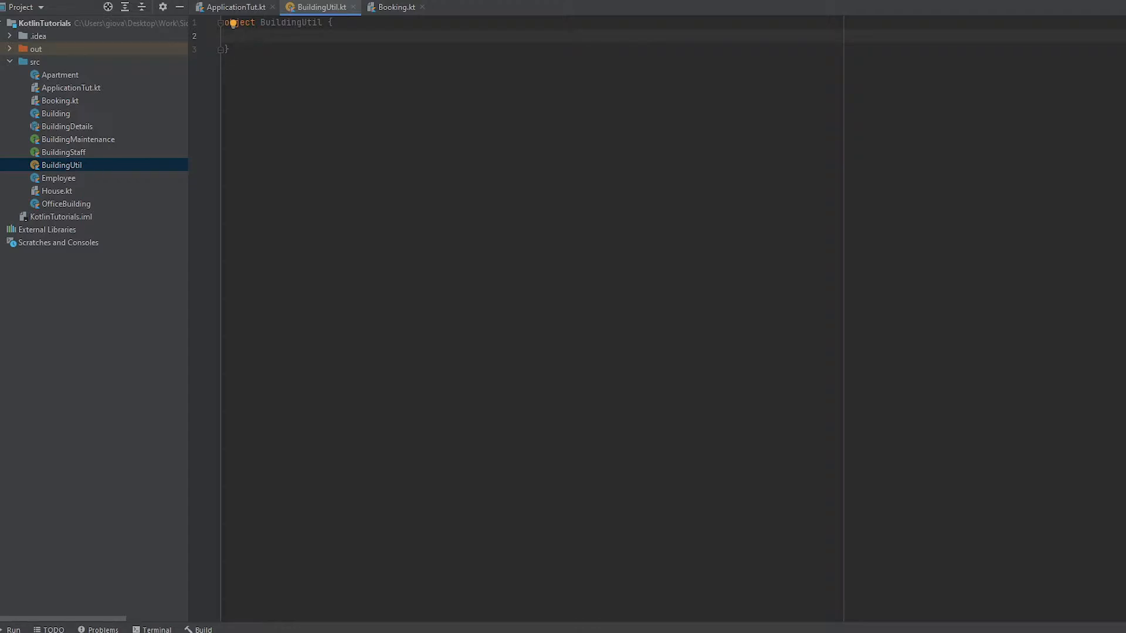
type("val standardFee")
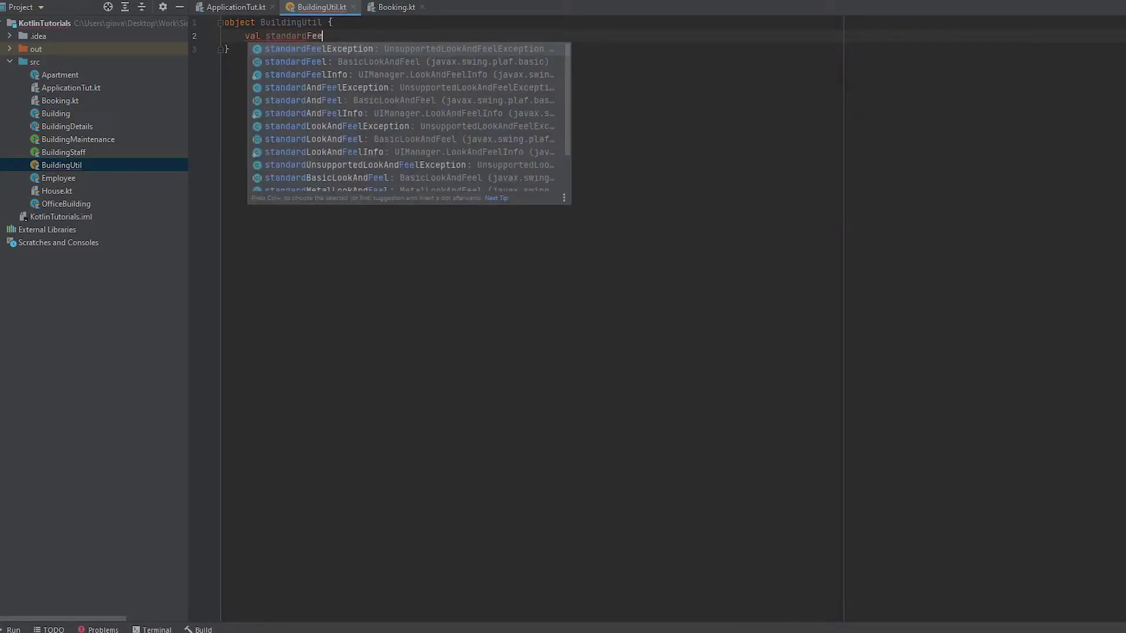
type(": Double = 10")
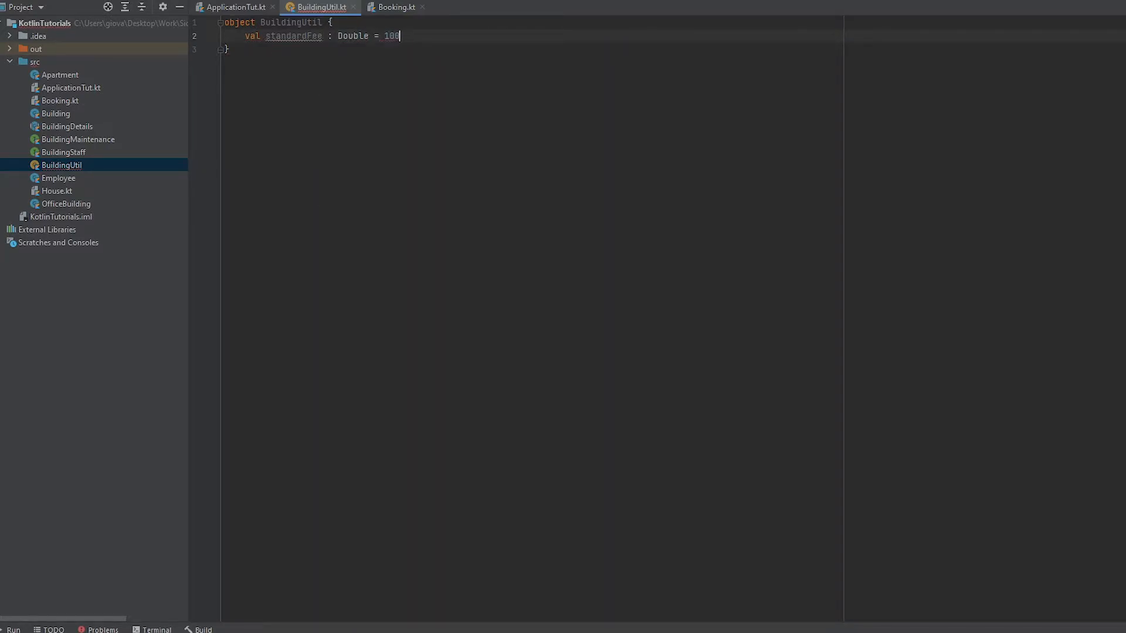
type("0.0")
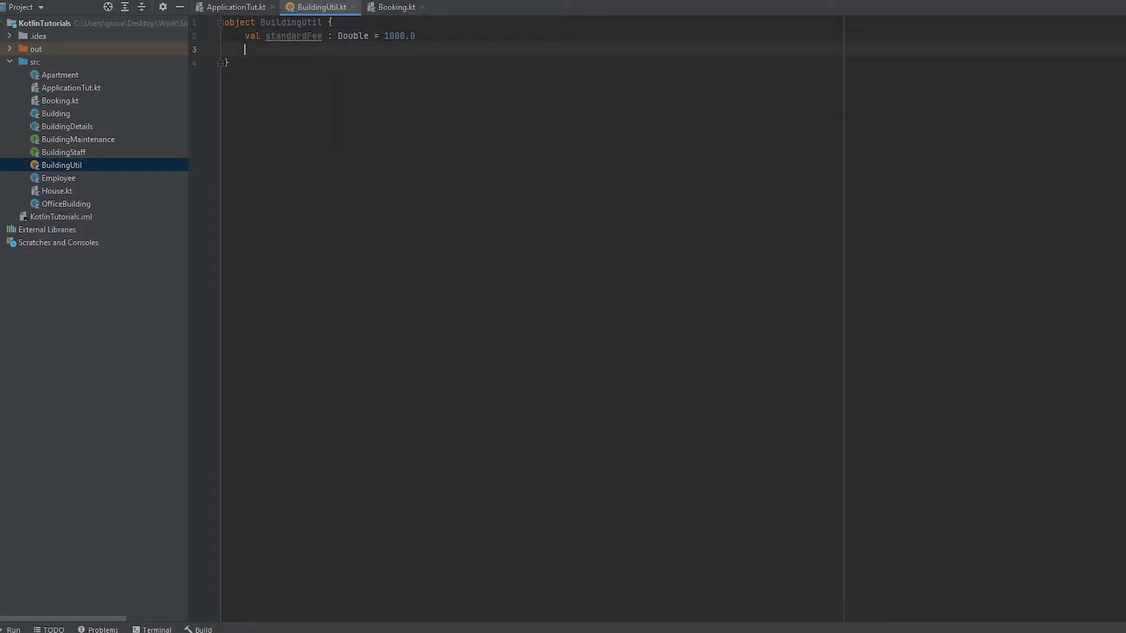
Declare val deluxeFee : Double = 2000.0 on the next line.
type("val delux")
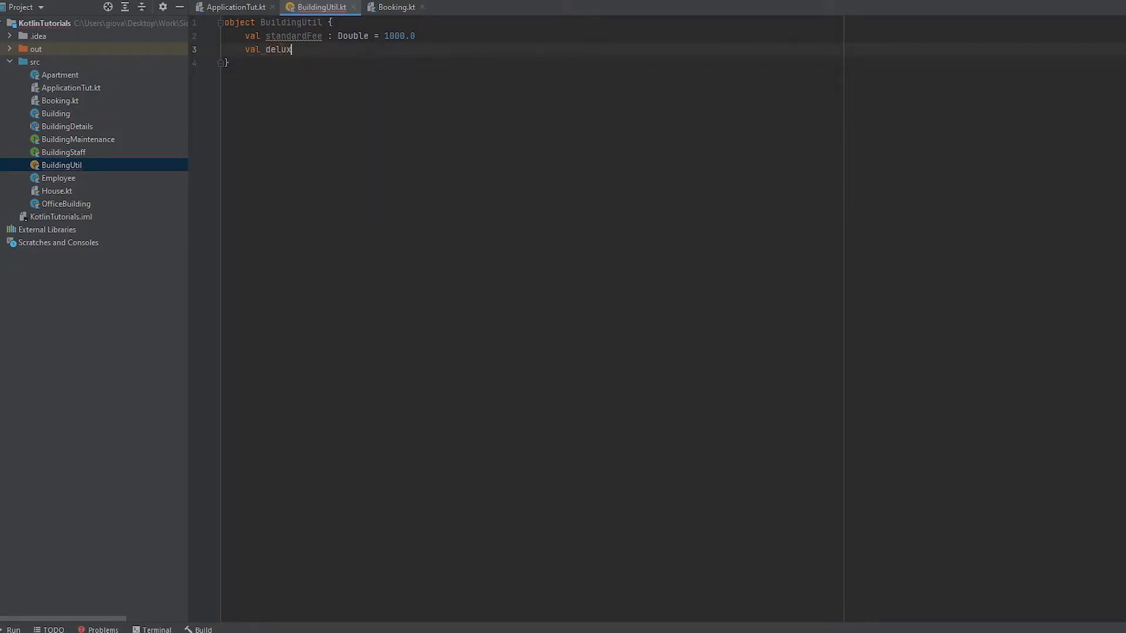
type("eFee :")
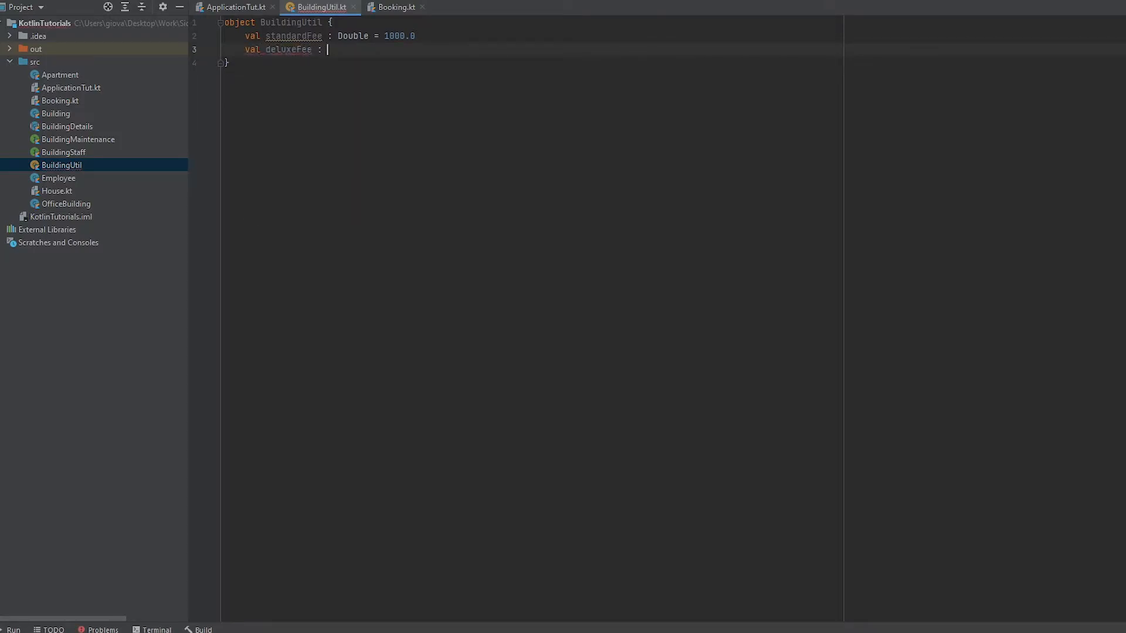
type("Double = 2")
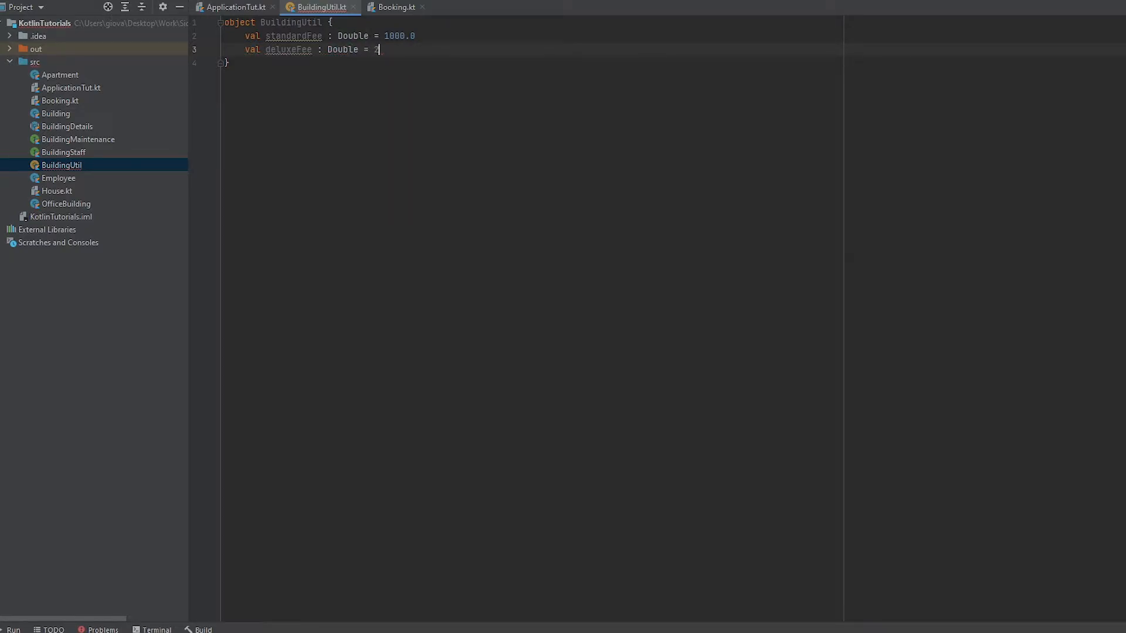
type("000")
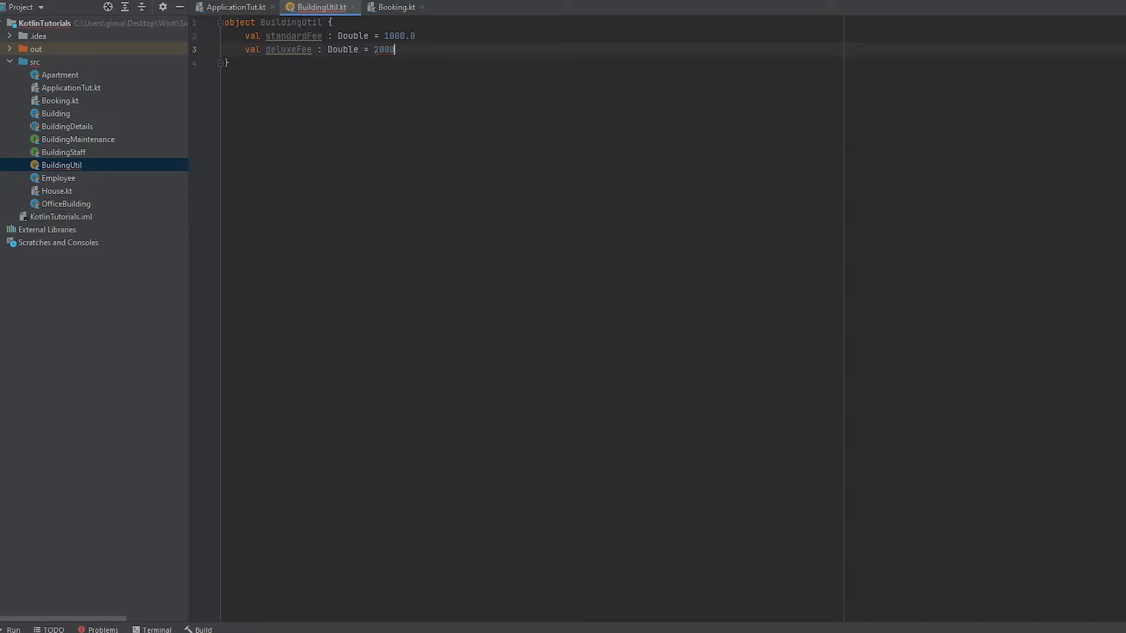
type(".0")
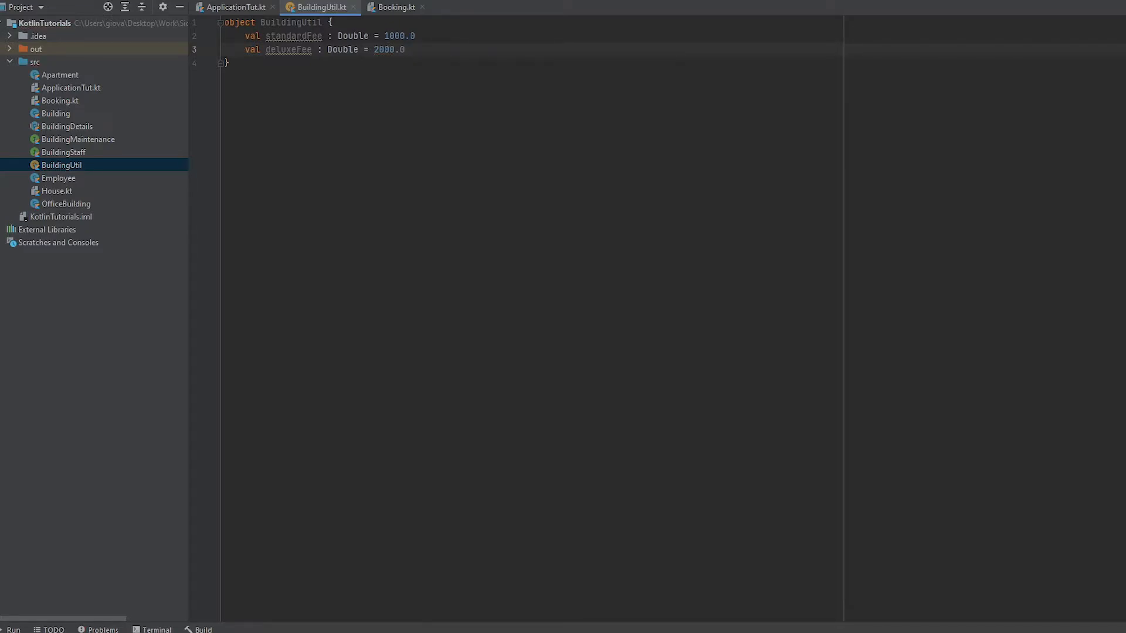
key("enter")
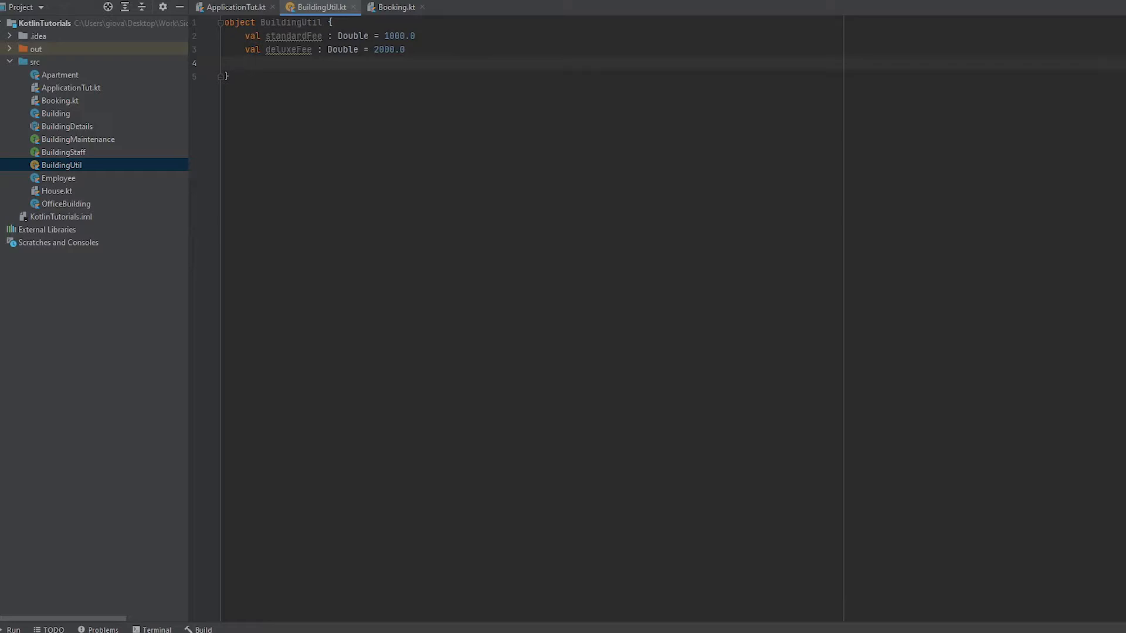
Start fun costOFDeluxeRate(months: Int), fixing a mistyped 'Per' in the name.
key("enter")
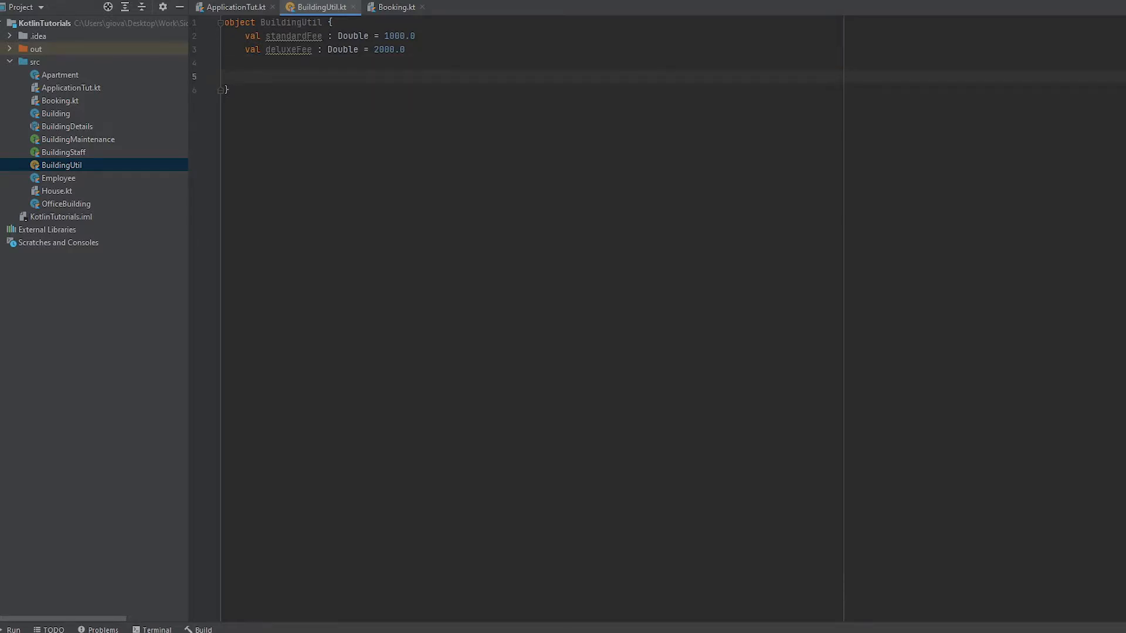
type("fun")
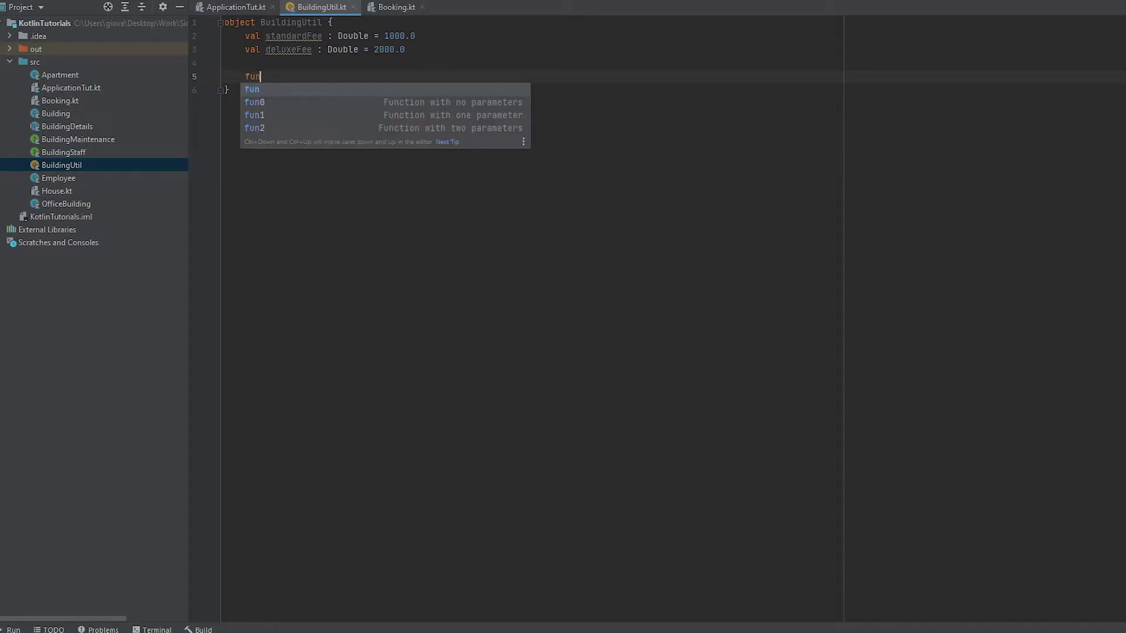
type("cos")
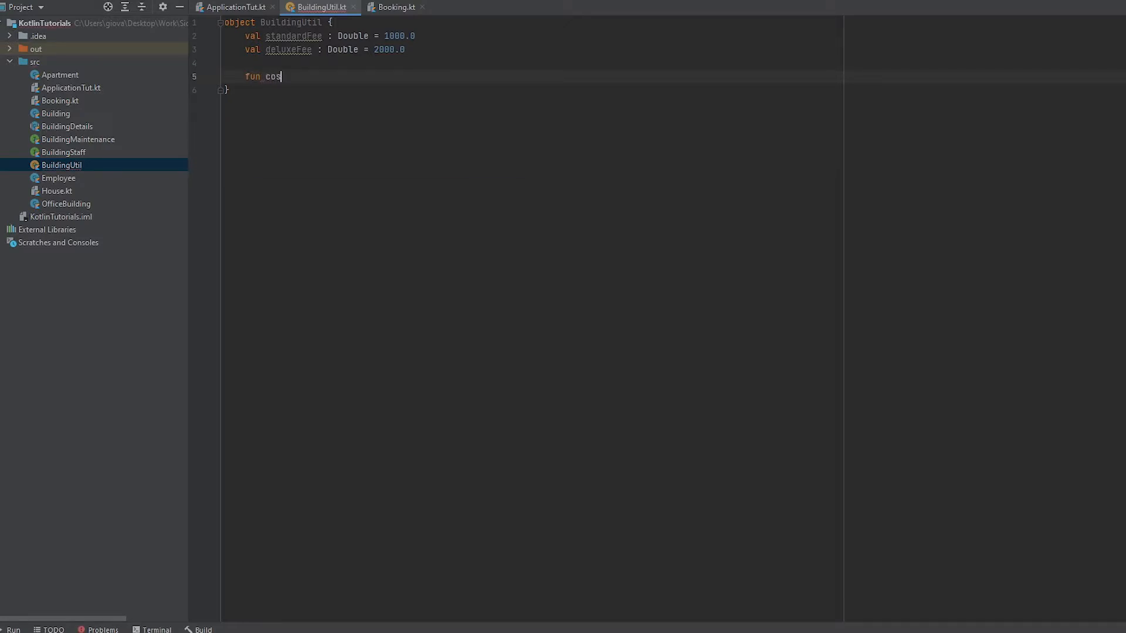
type("tI")
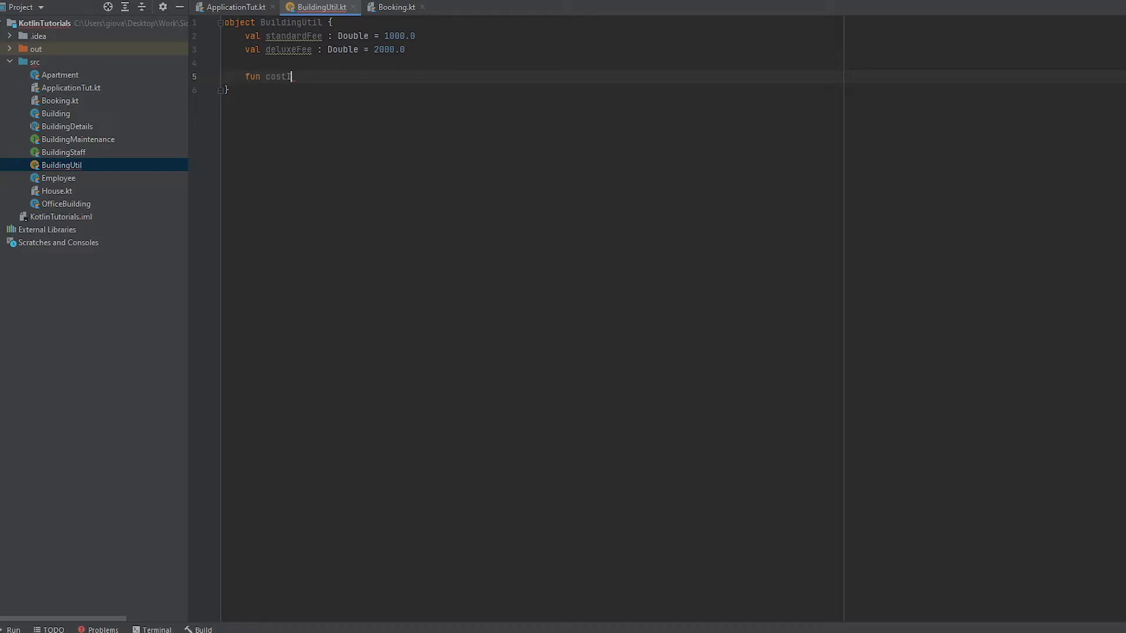
type("OFDel")
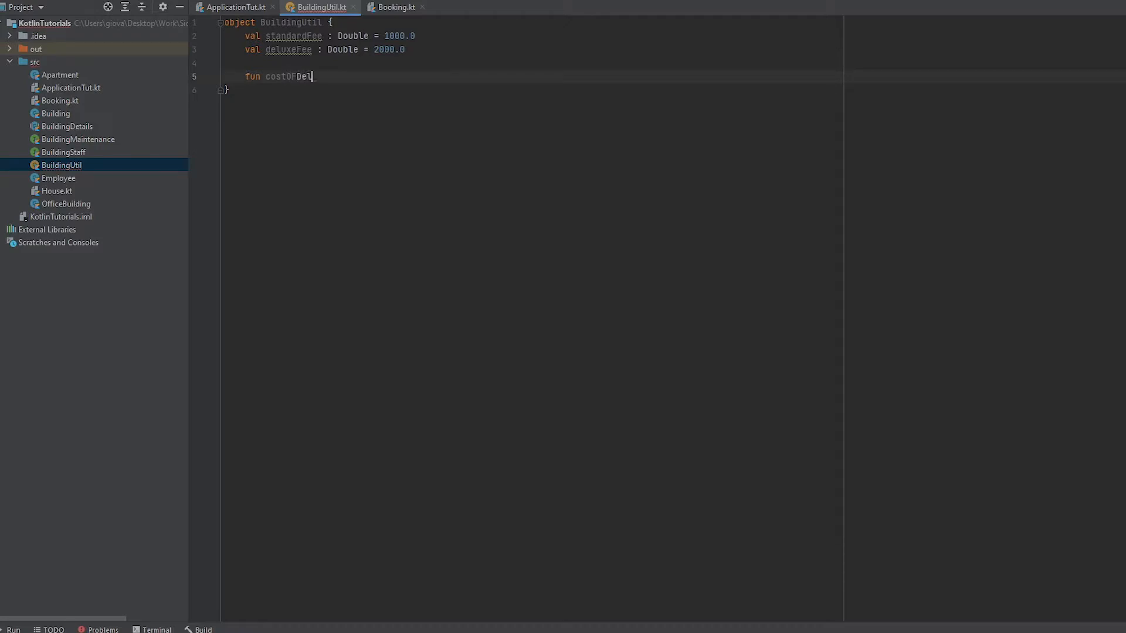
type("uxe")
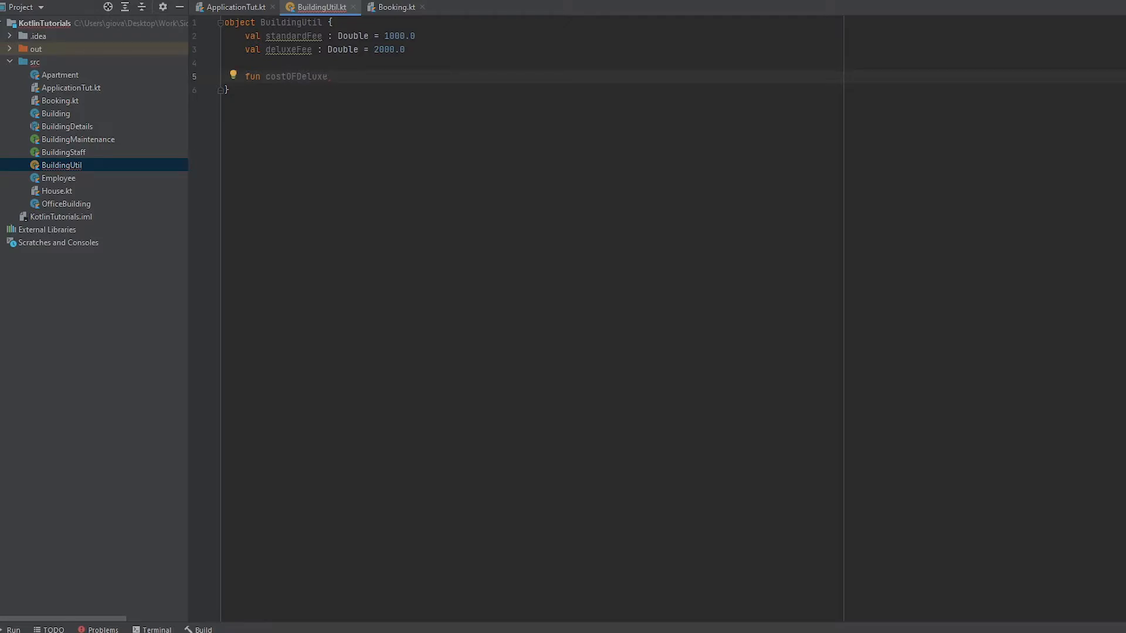
type("Per")
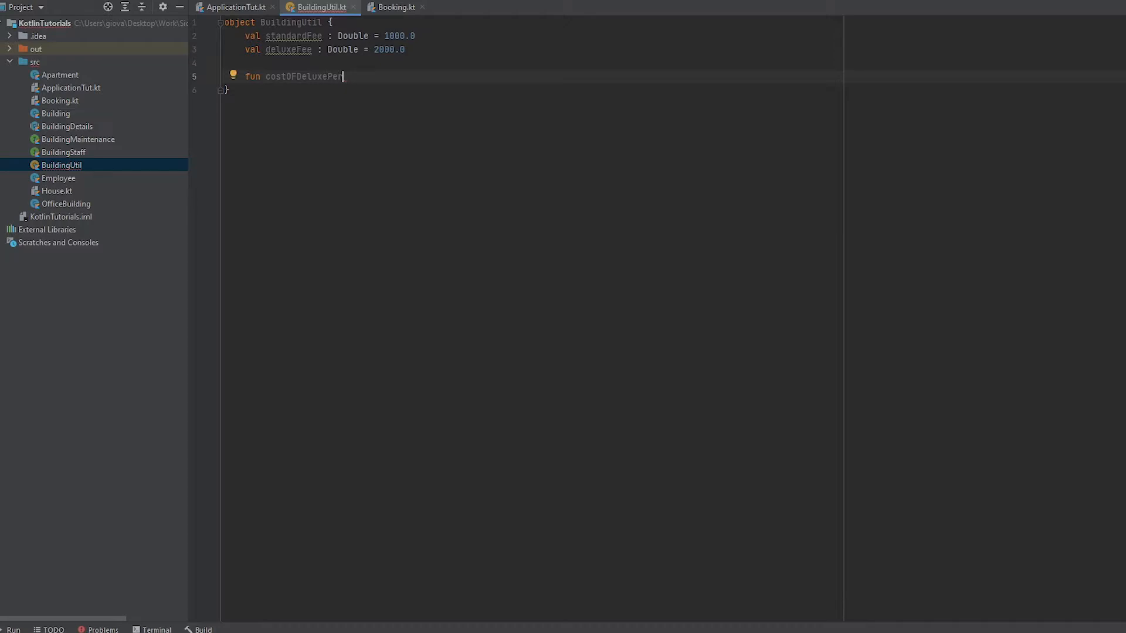
key("BackSpace")
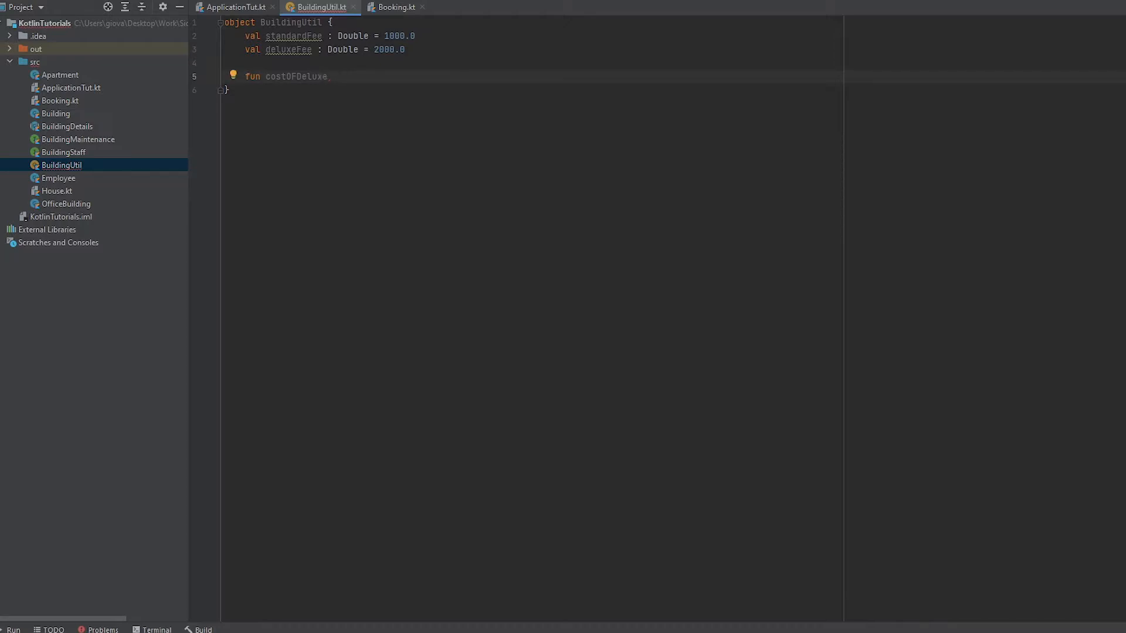
type("Rate")
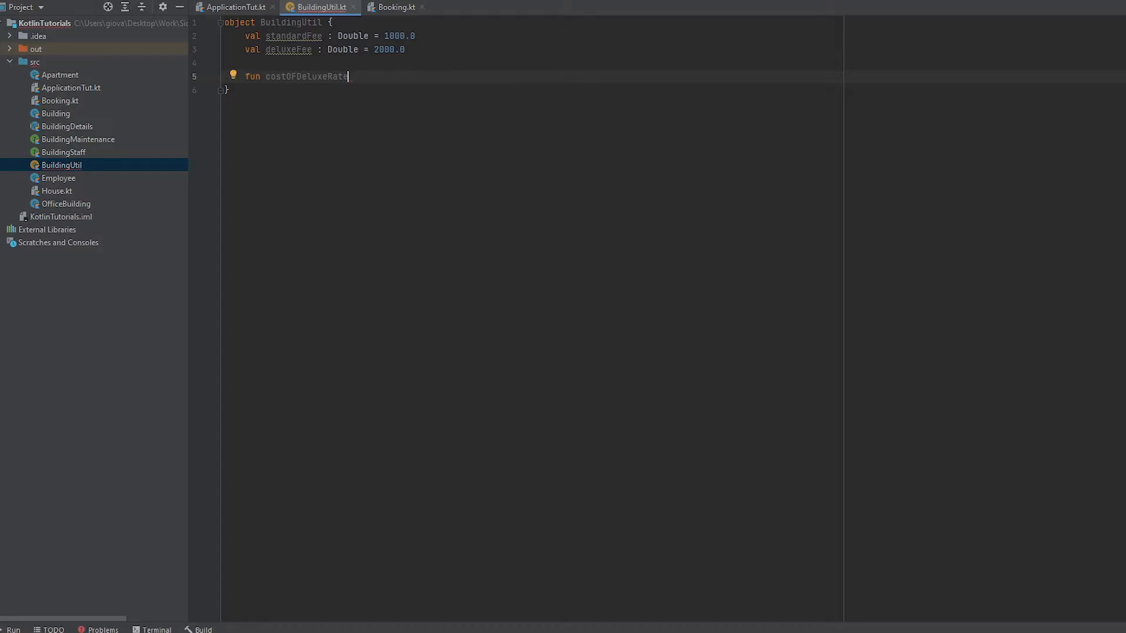
type("()")
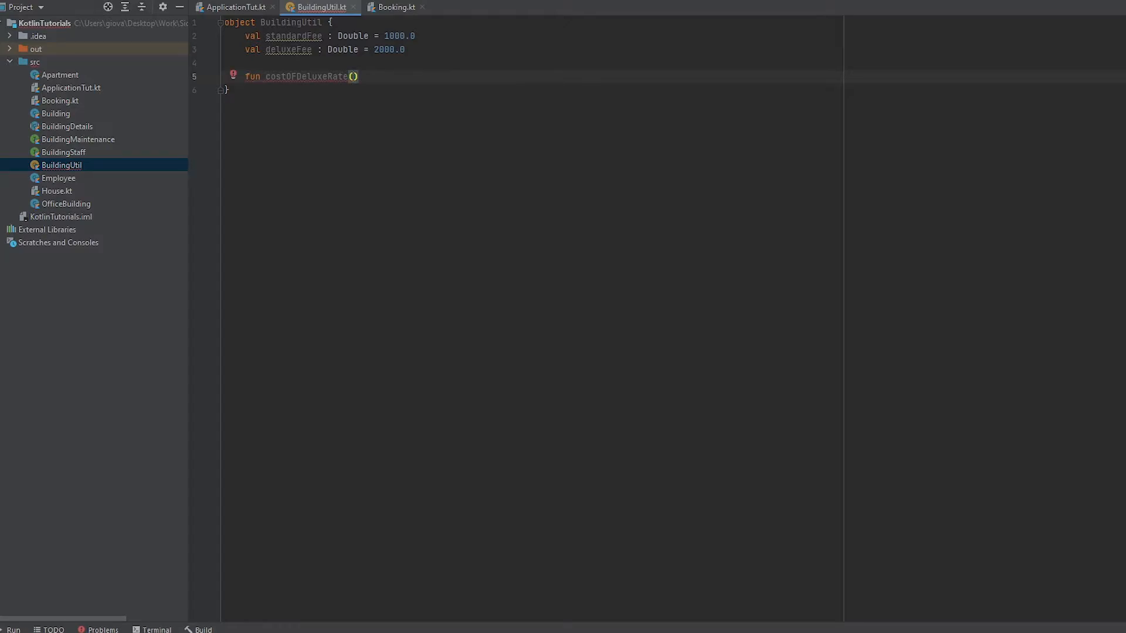
type("months : Int")
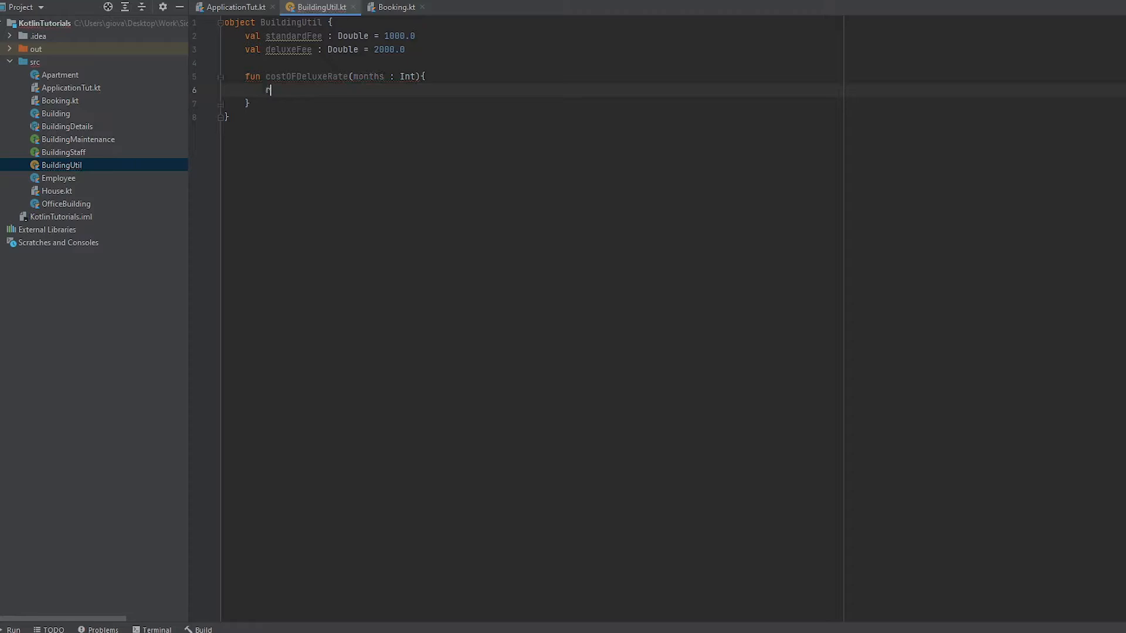
Write return deluxeFee * months and give the function a Double return type.
type("return")
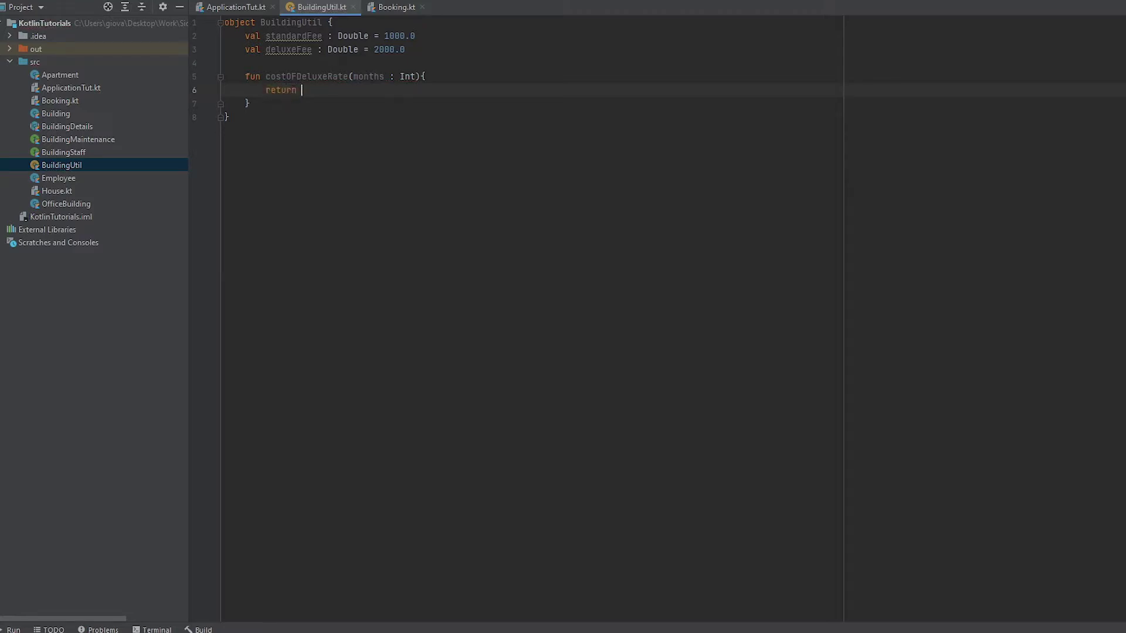
type("rentAmou")
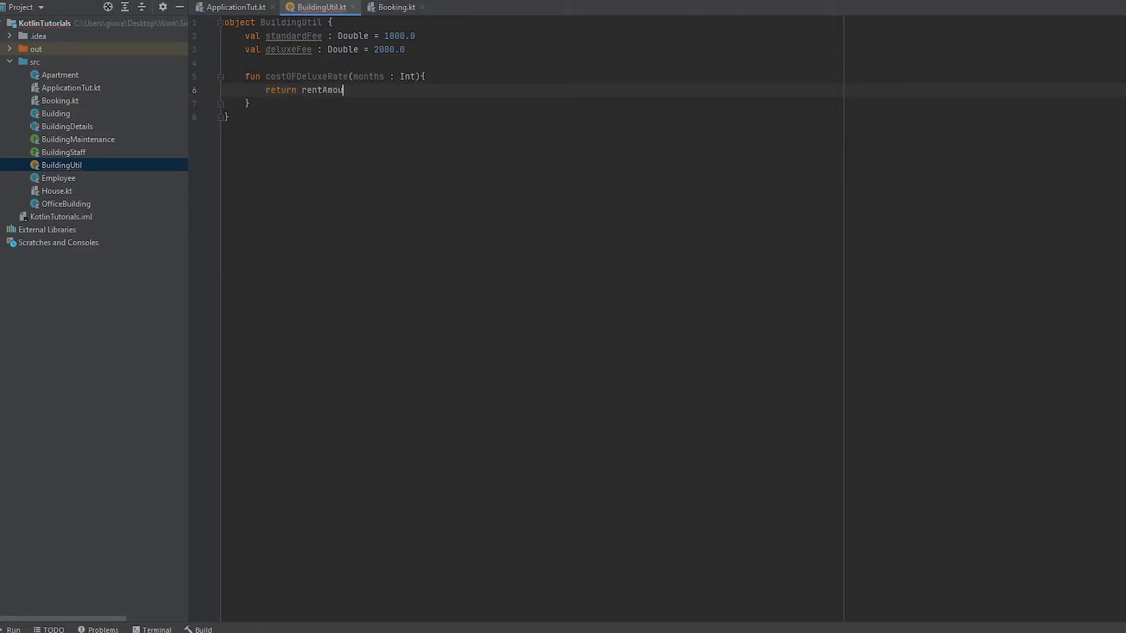
type("nt")
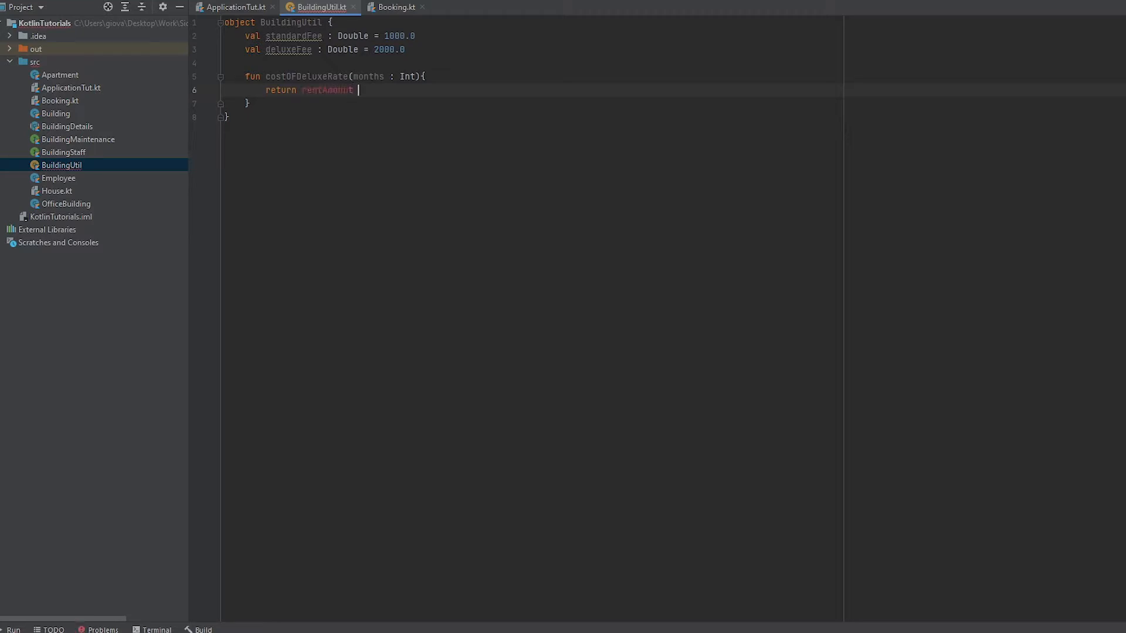
type("* mont")
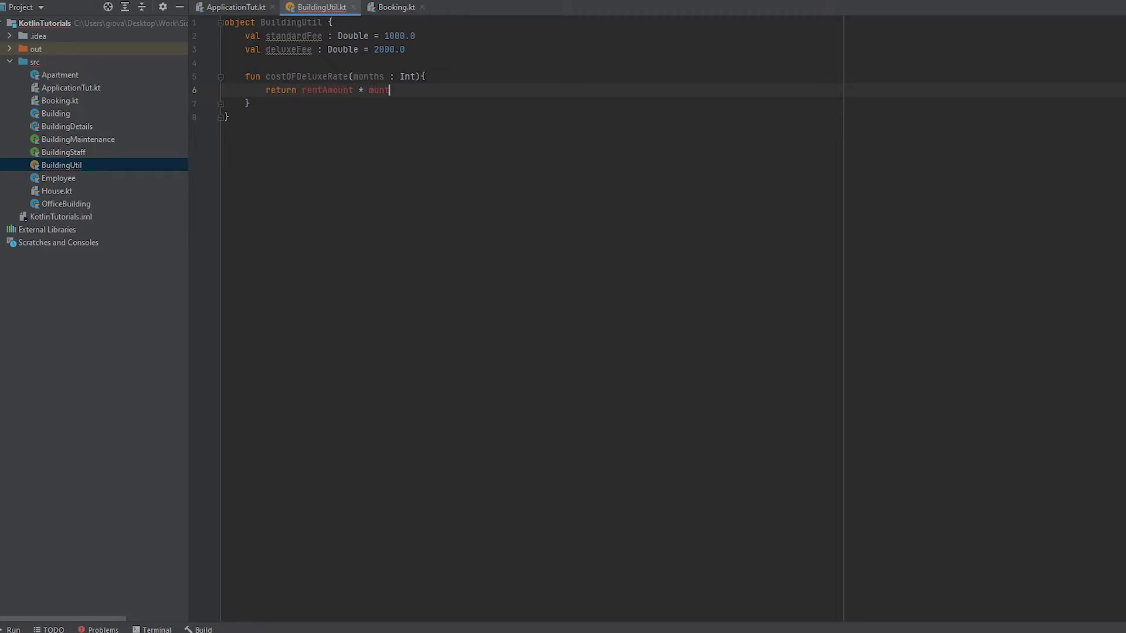
type("hs")
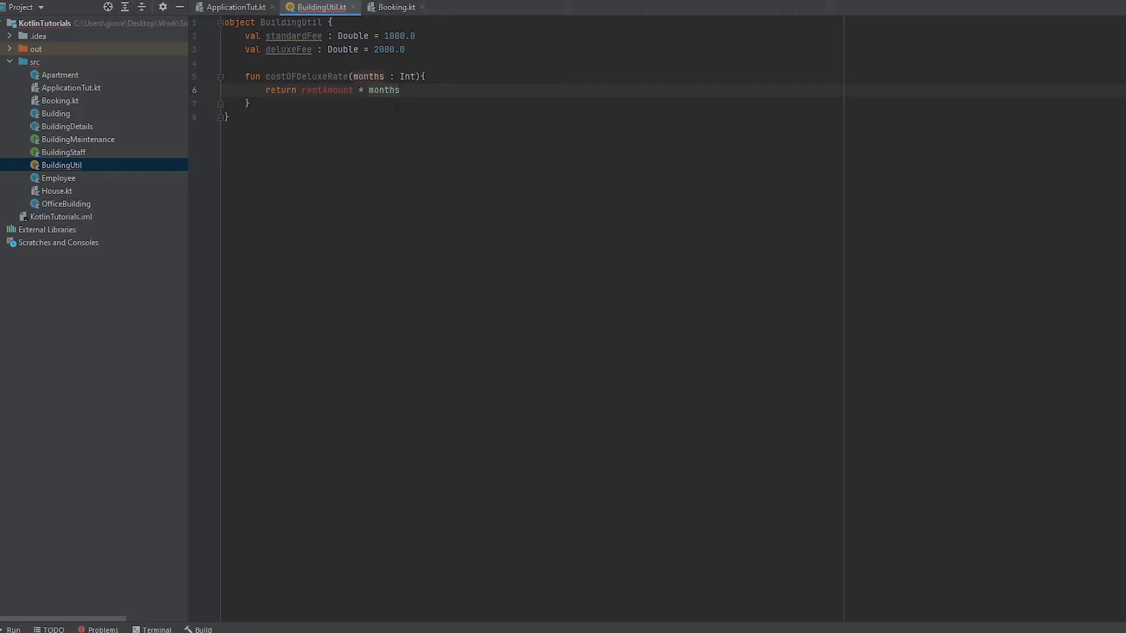
double_click(326, 90)
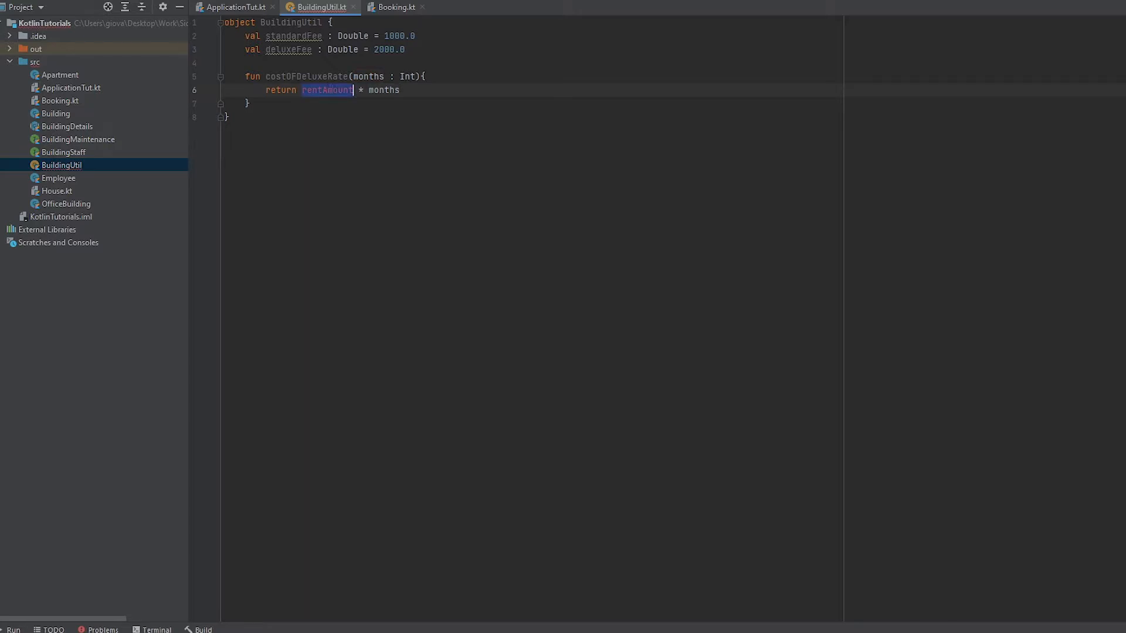
type("deluxeFee")
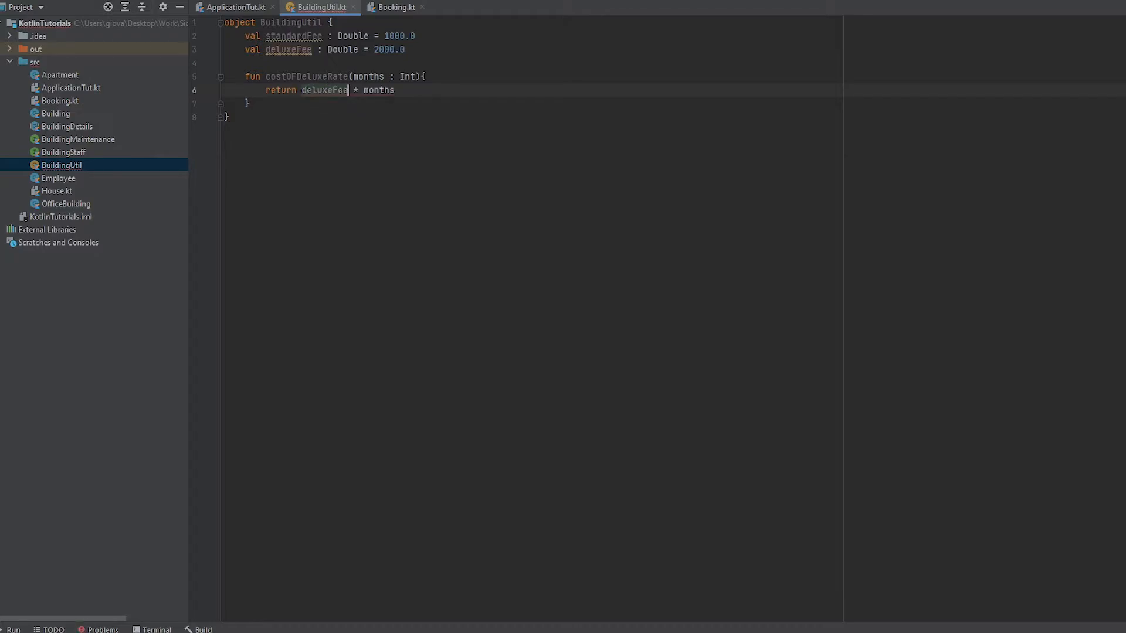
left_click(425, 76)
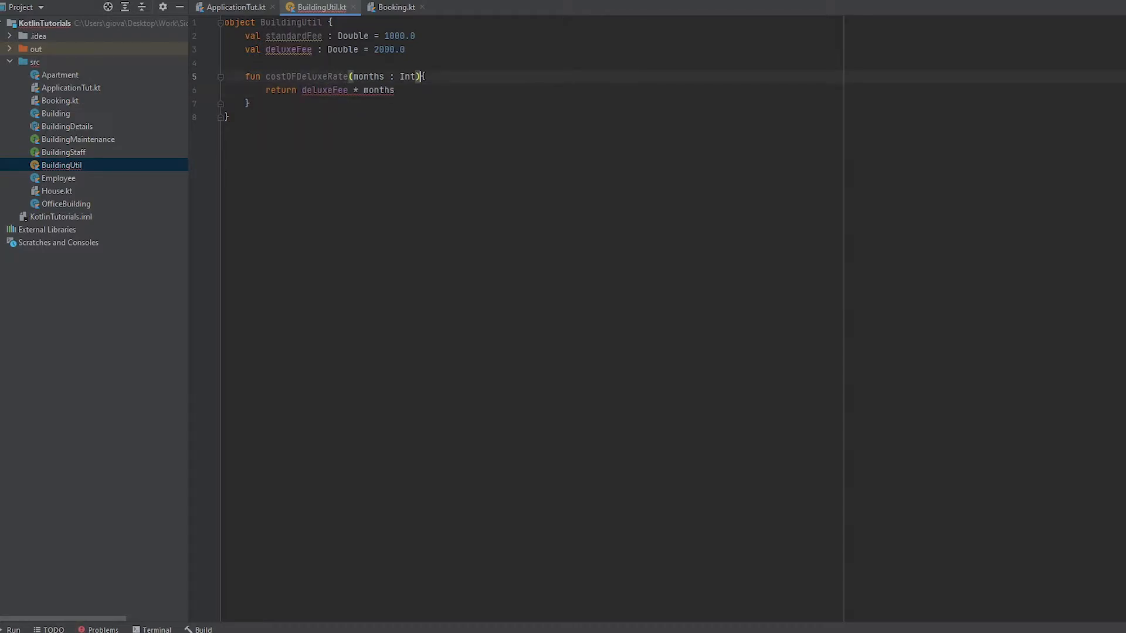
type(": Double")
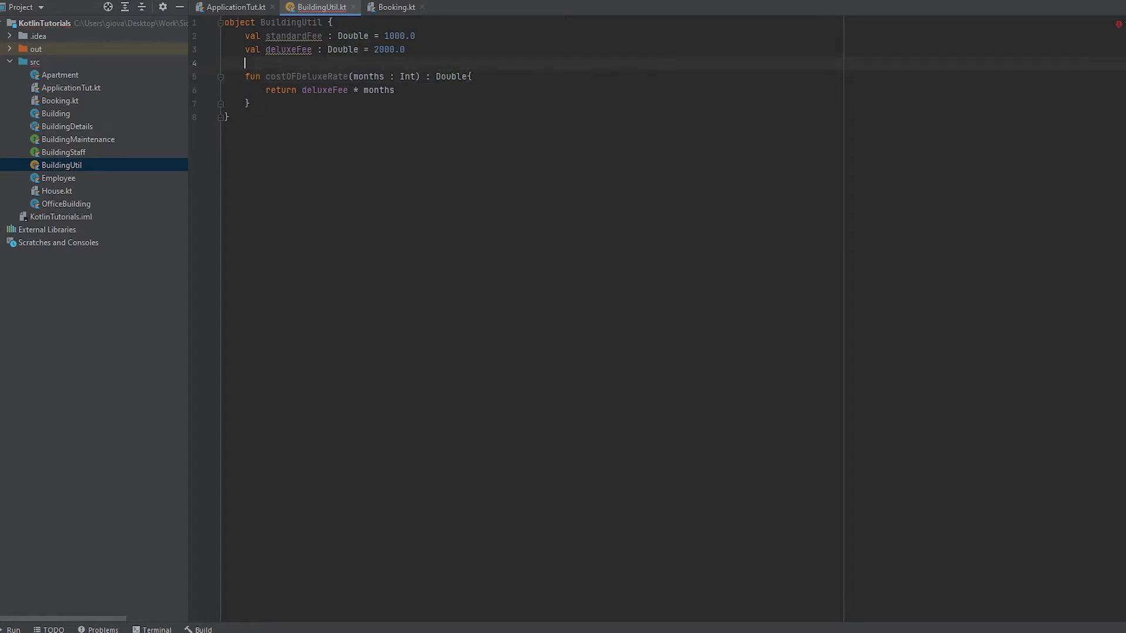
Wrap the return in if (months > 0), with else returning 0.0.
type("if(")
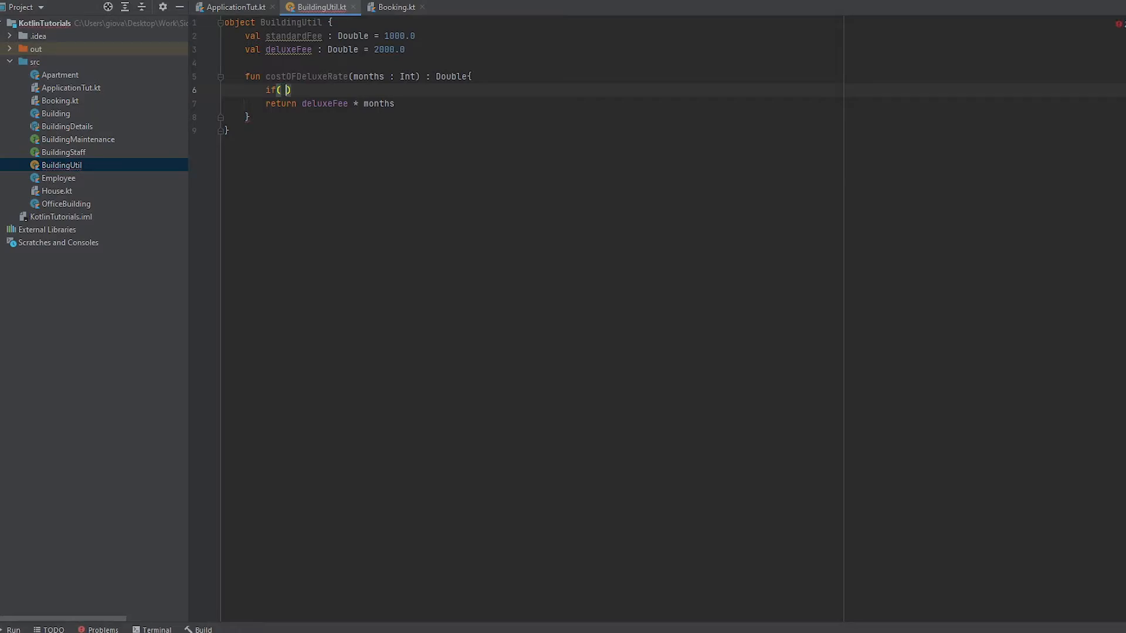
type("months >")
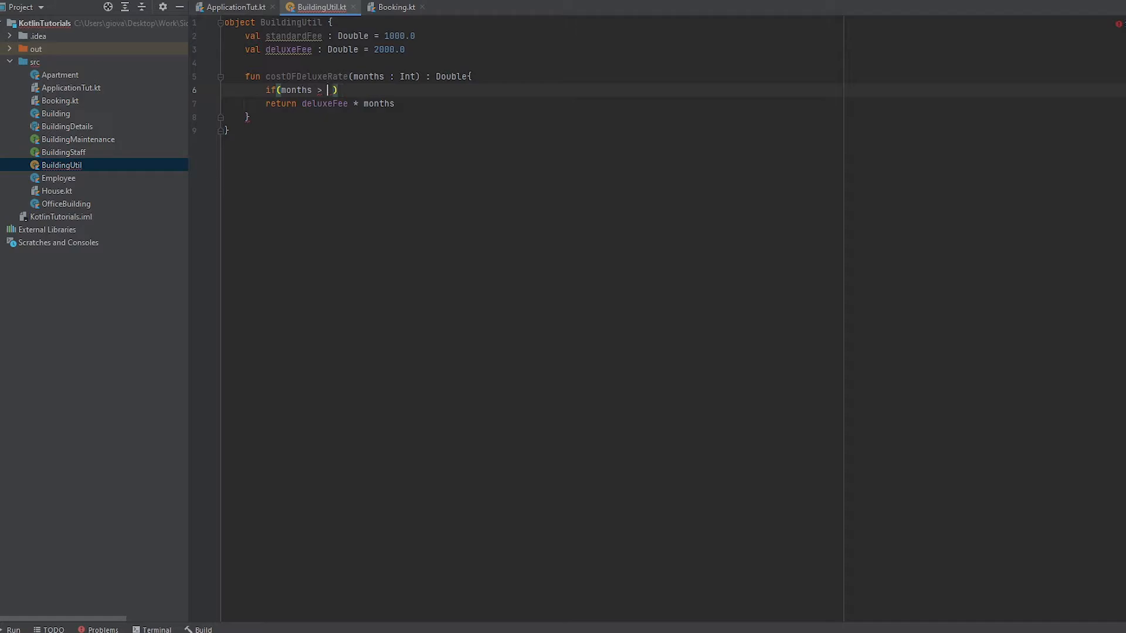
type("0")
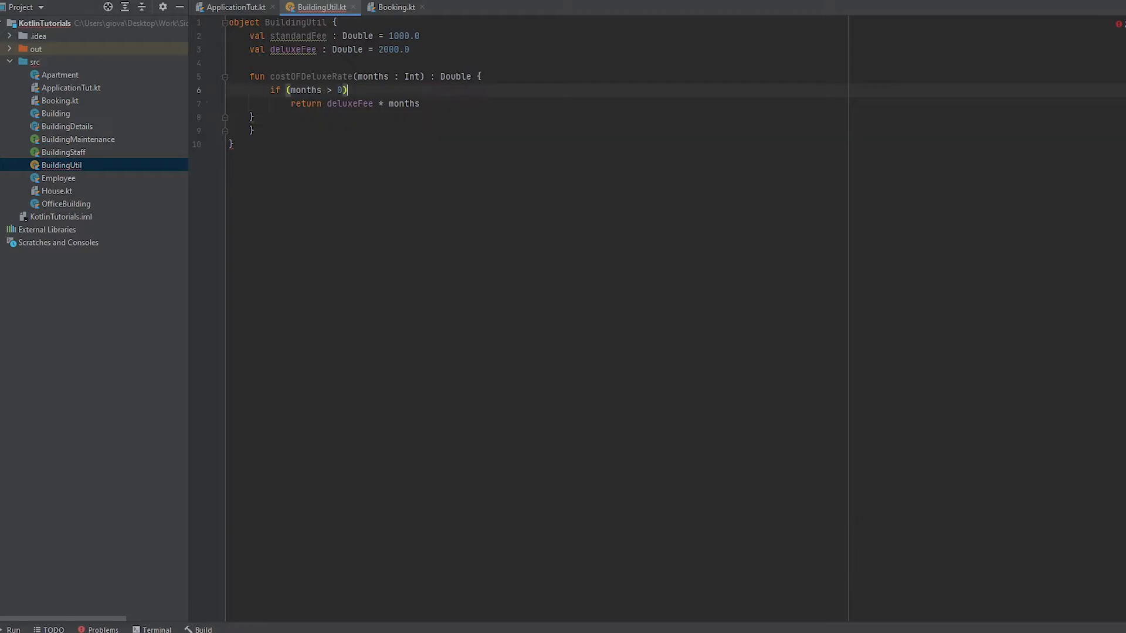
type("{")
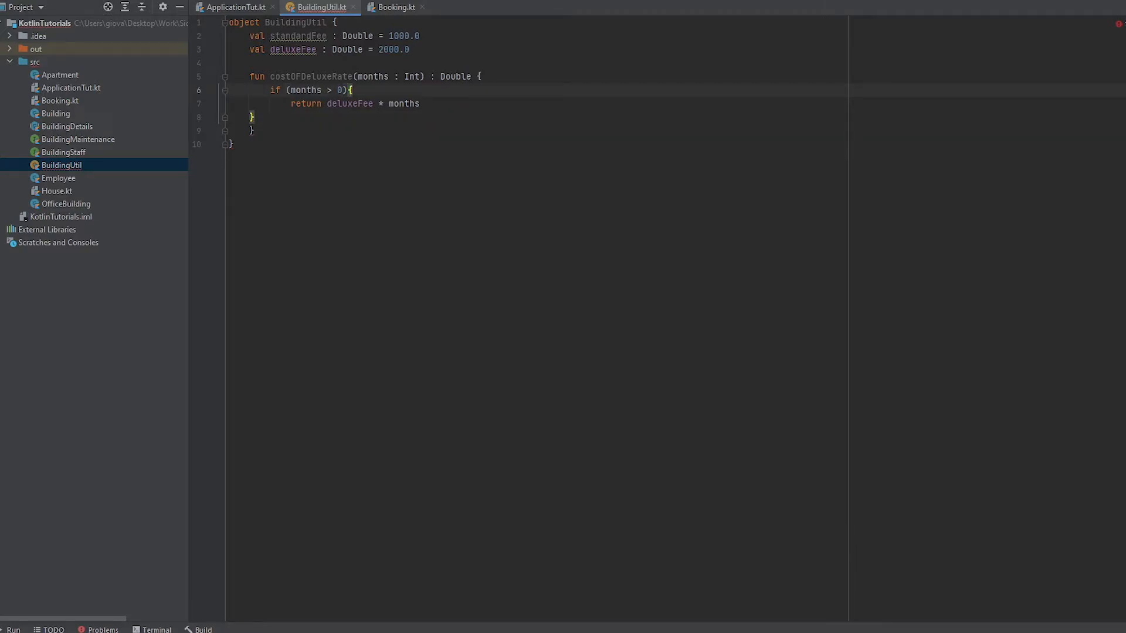
type("else {")
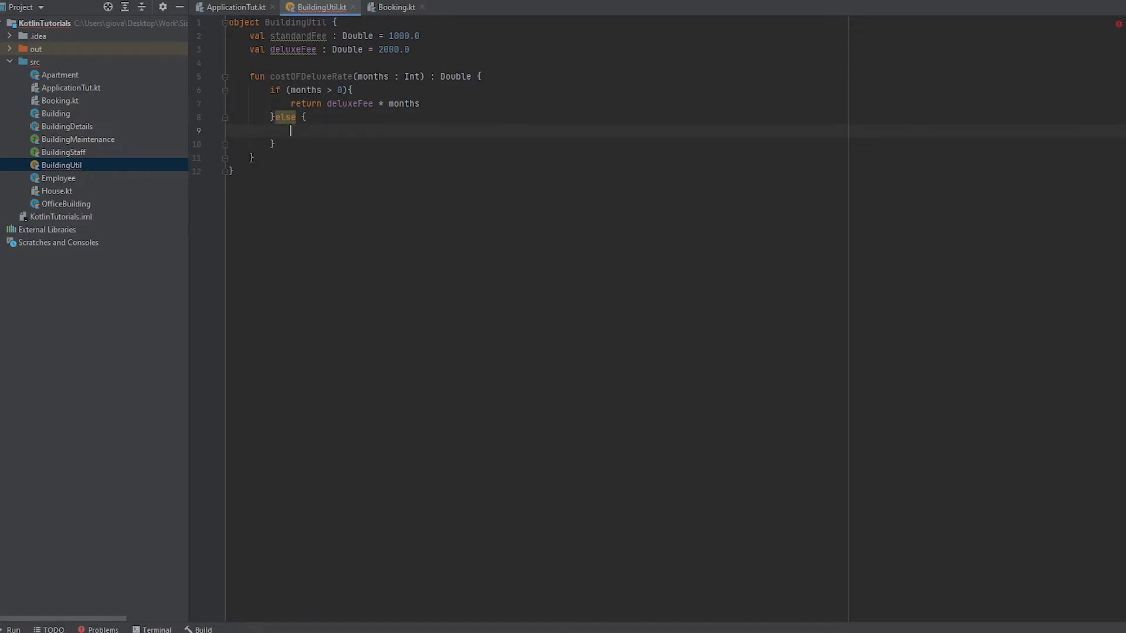
type("return")
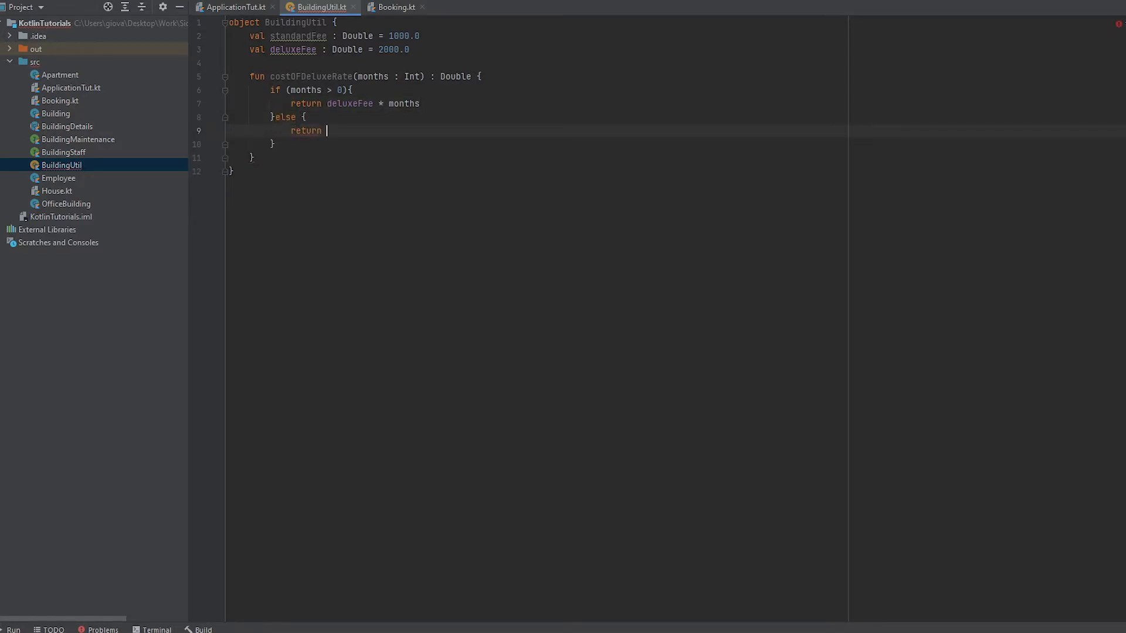
type("0")
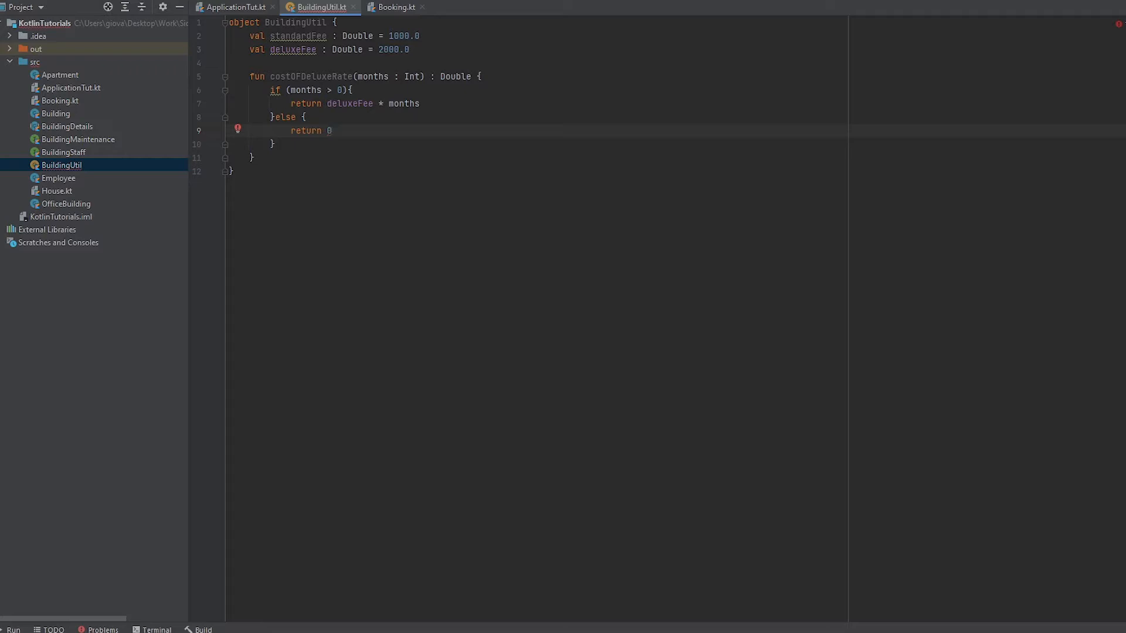
type(".0")
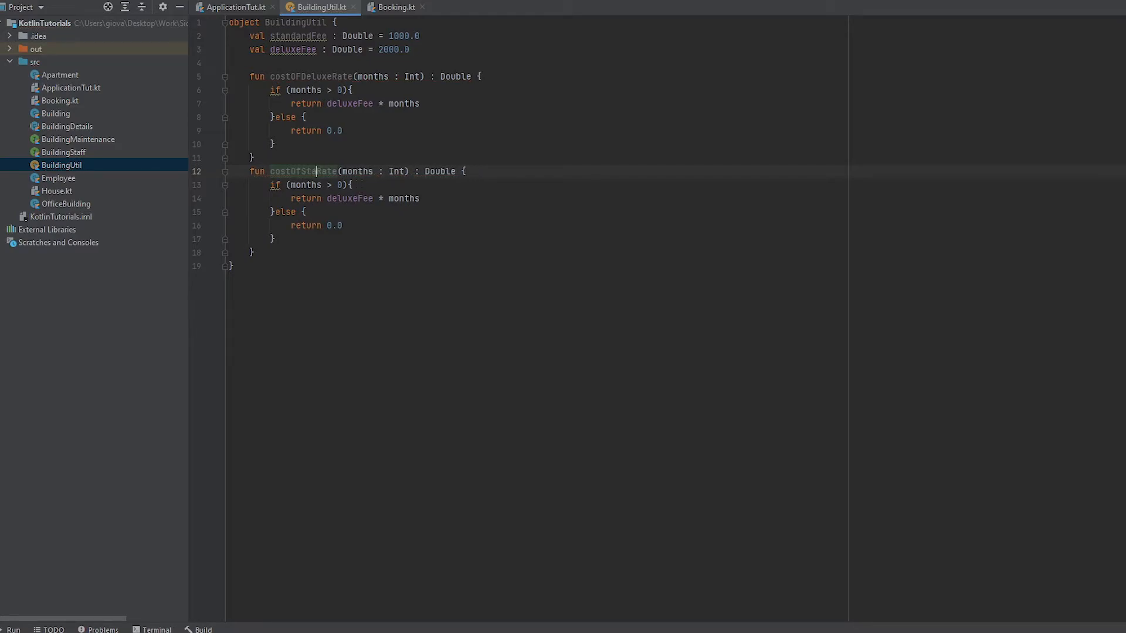
Rename the duplicate to costOfStandardRate and make it return standardFee * months.
type("andard")
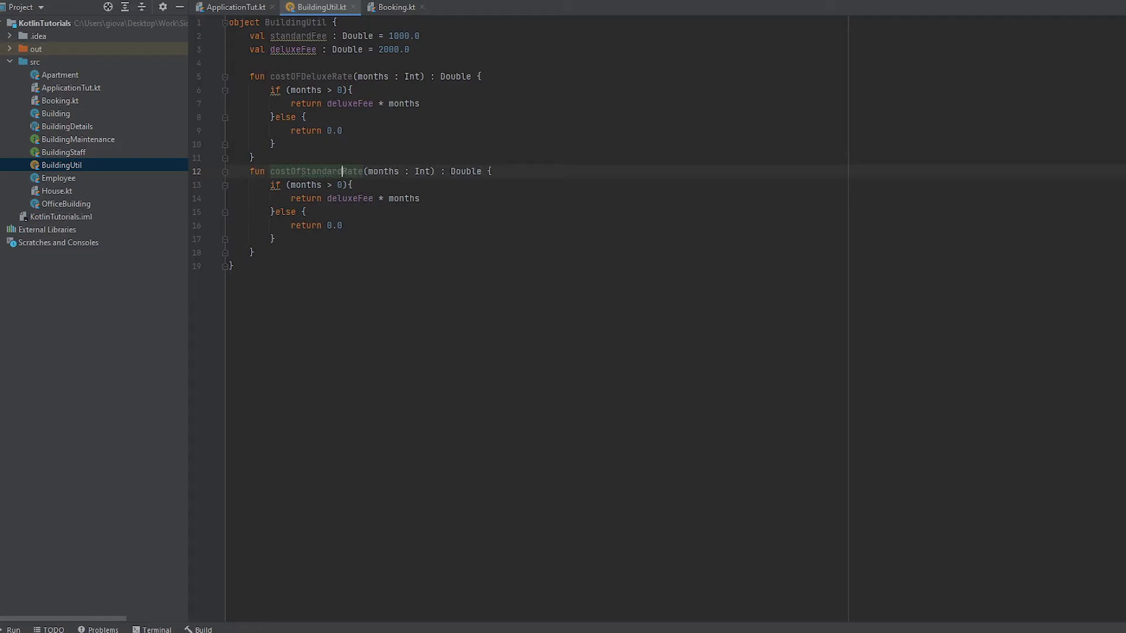
left_click(315, 77)
type("s")
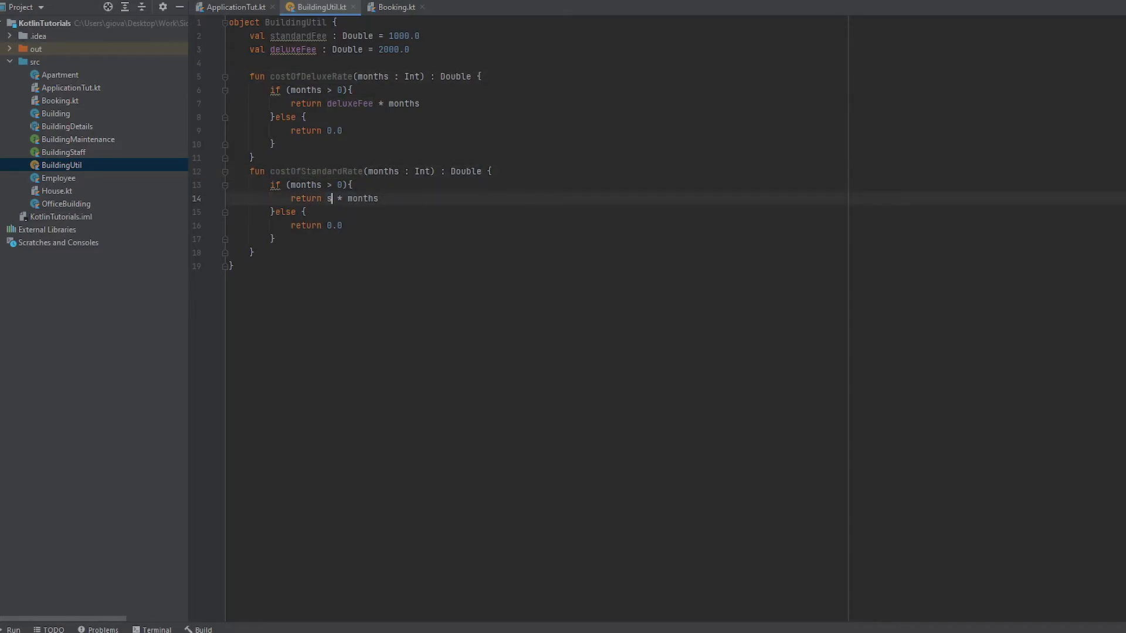
type("tandardFee")
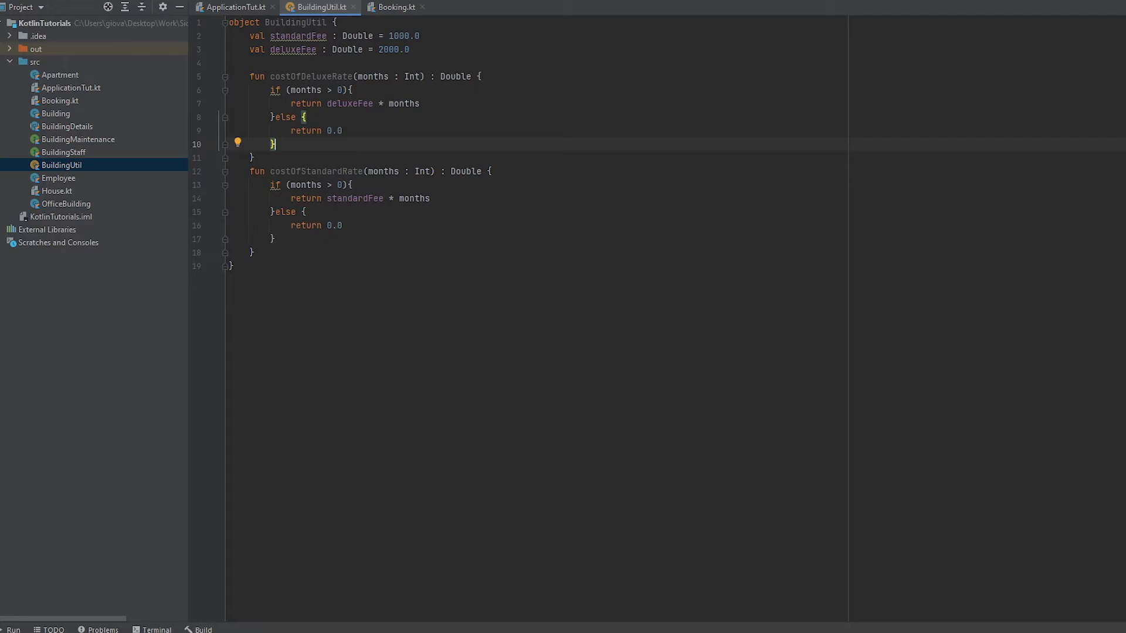
Comment out the employee demo lines in main and make the BuildingUtil fee vals private.
left_click(240, 6)
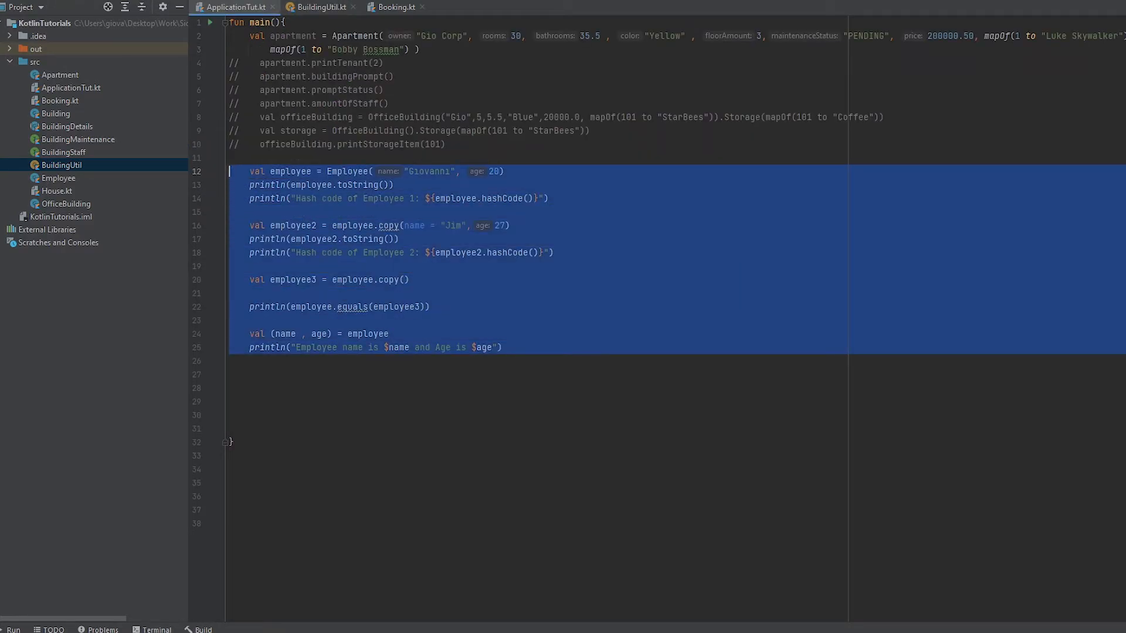
key("ctrl+slash")
type("println()")
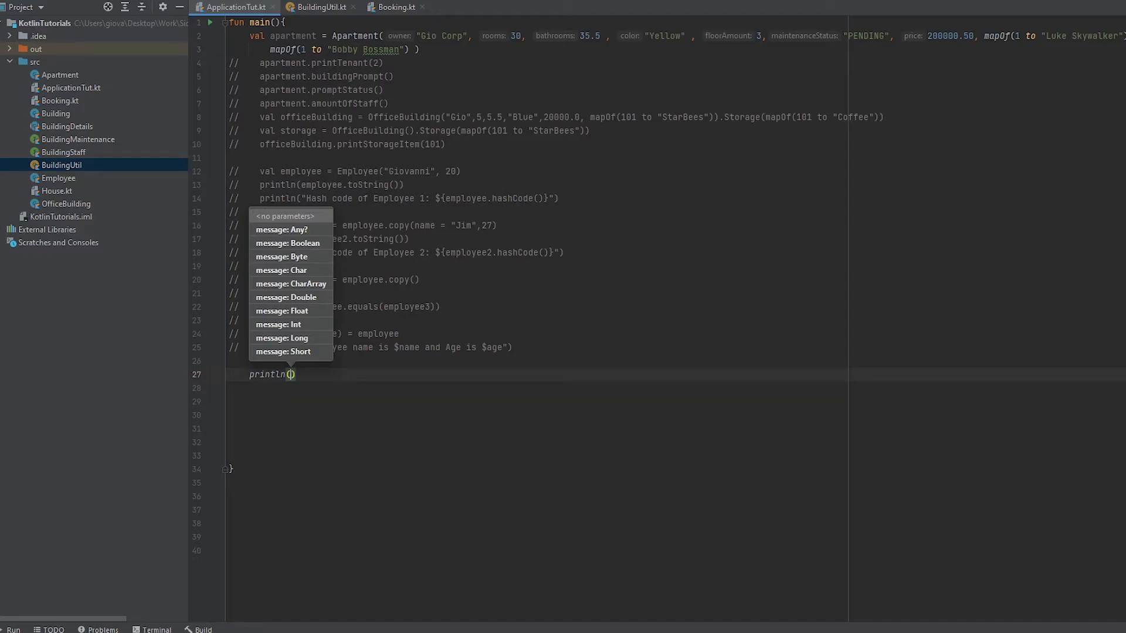
left_click(316, 7)
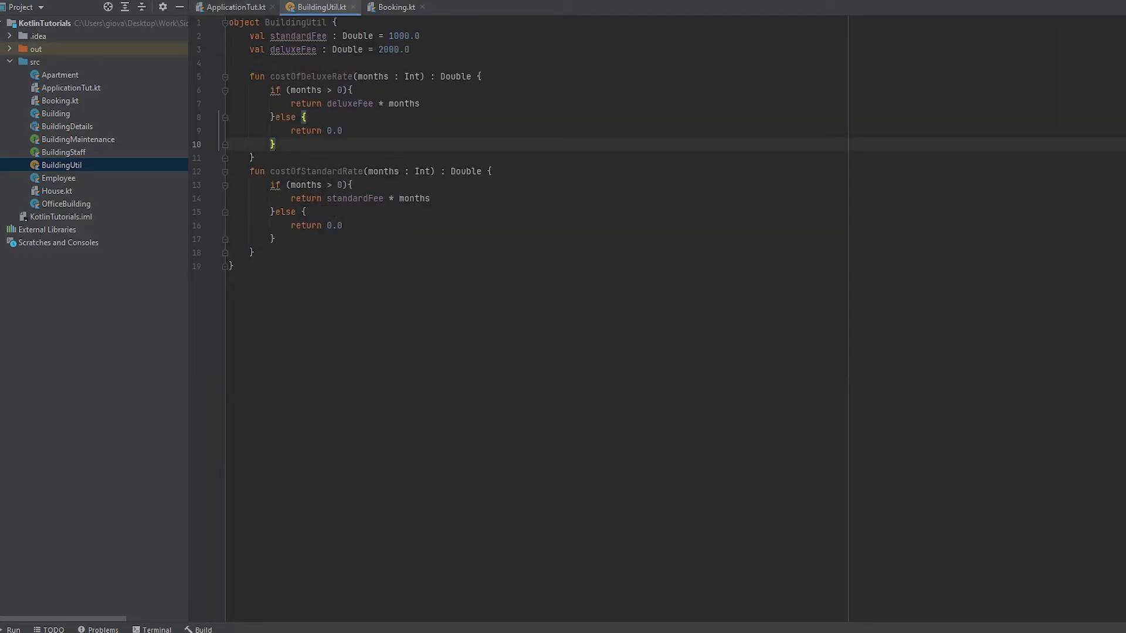
type("private")
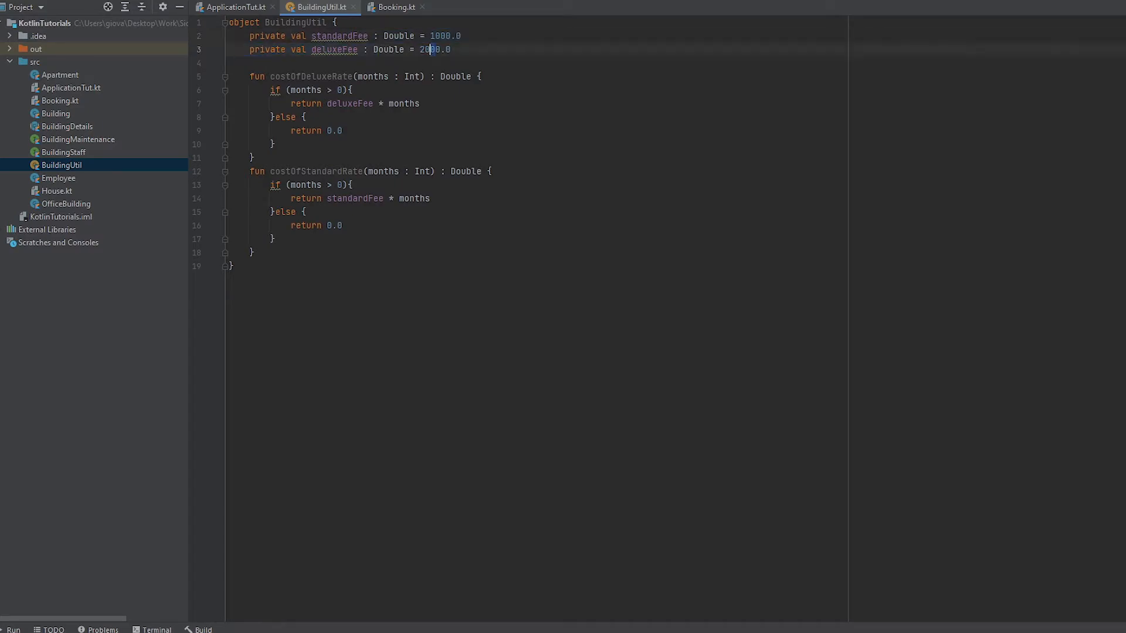
left_click(239, 7)
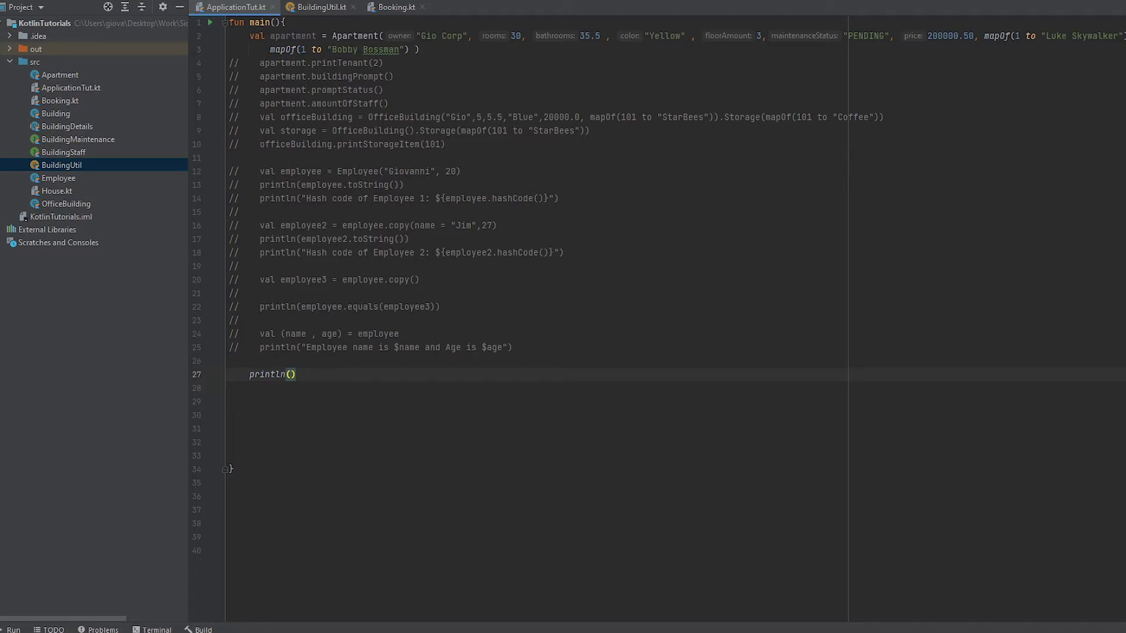
Print "The deluxe rate to stay for 12 months is : $${BuildingUtil.costOfDeluxeRate(12)}" in main.
type("BuildingUtil")
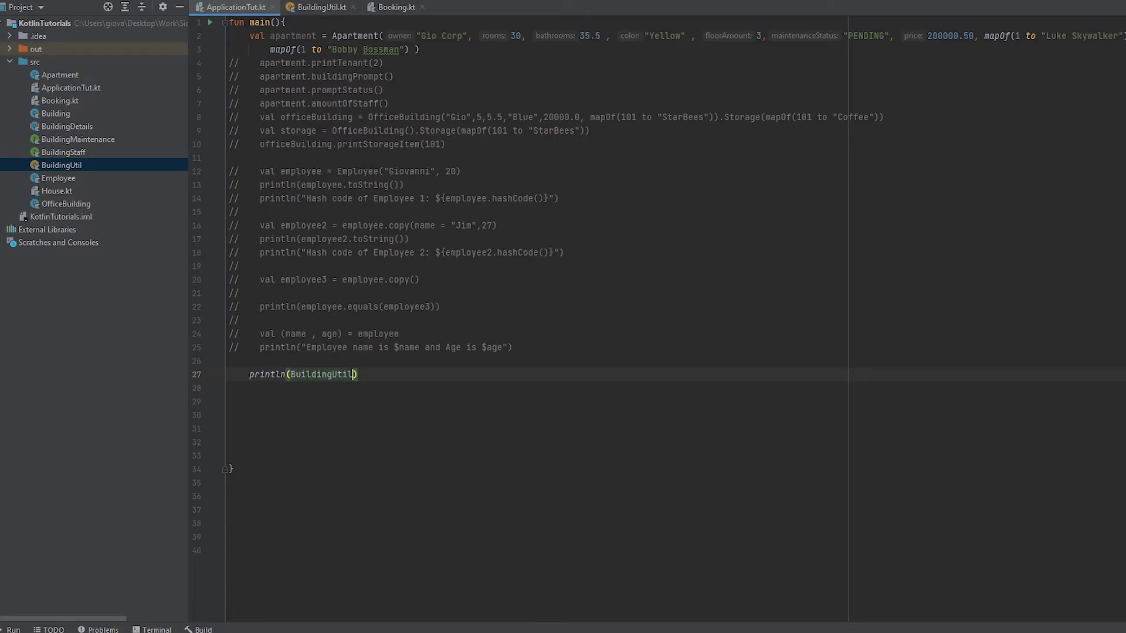
type(".costOfDeluxeRate(12")
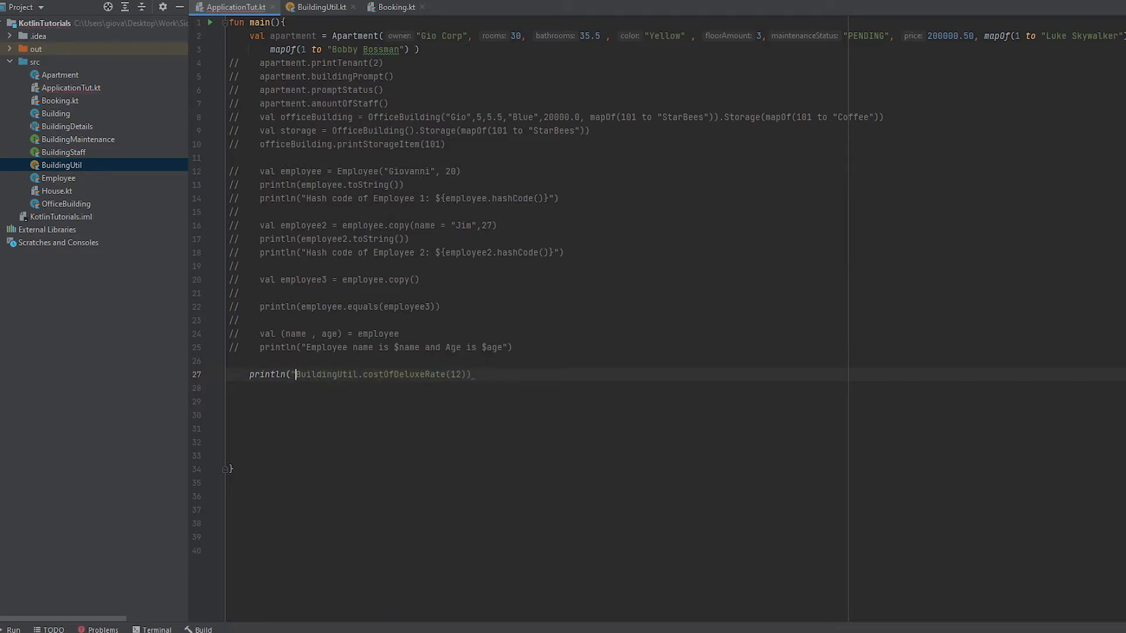
type("\"")
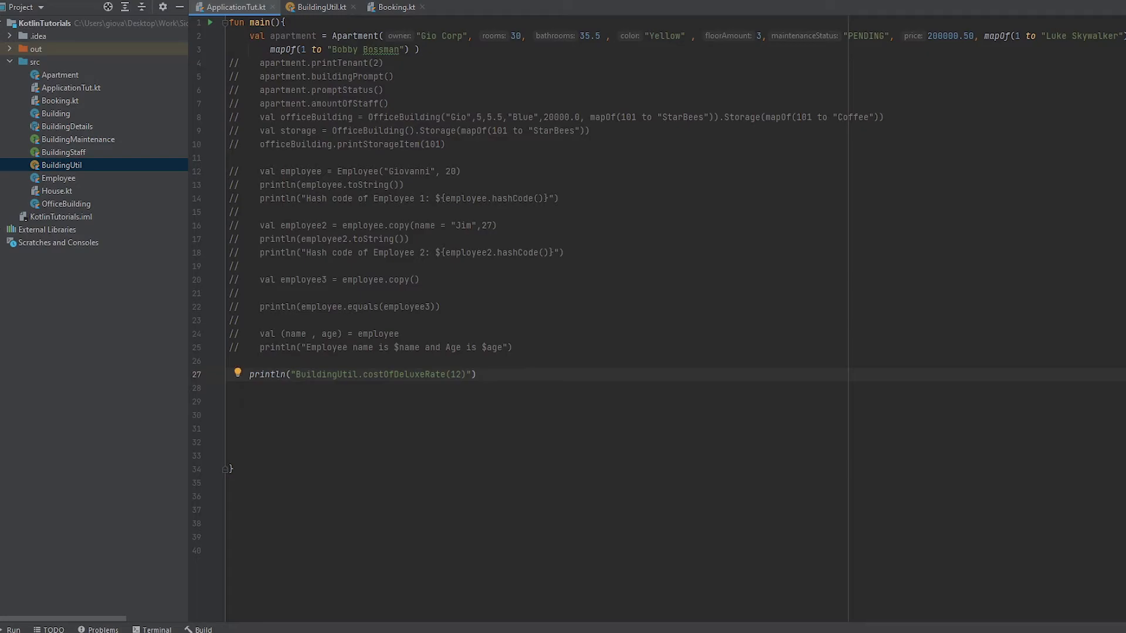
type("Thwe")
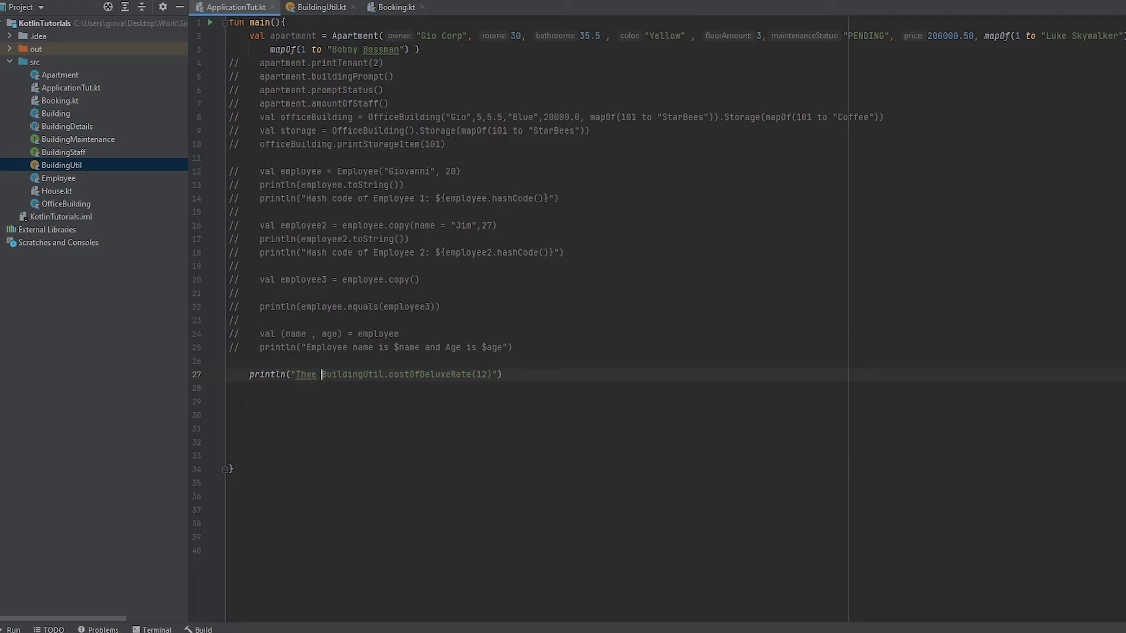
type("The deluxe rate to stay f")
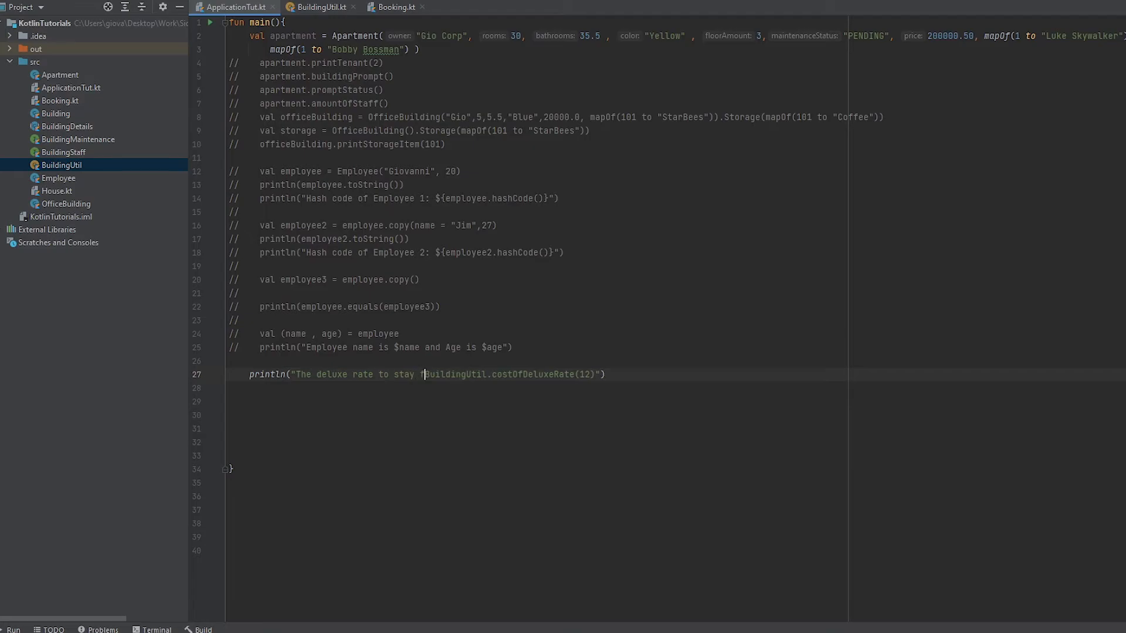
type("or 12 months is :")
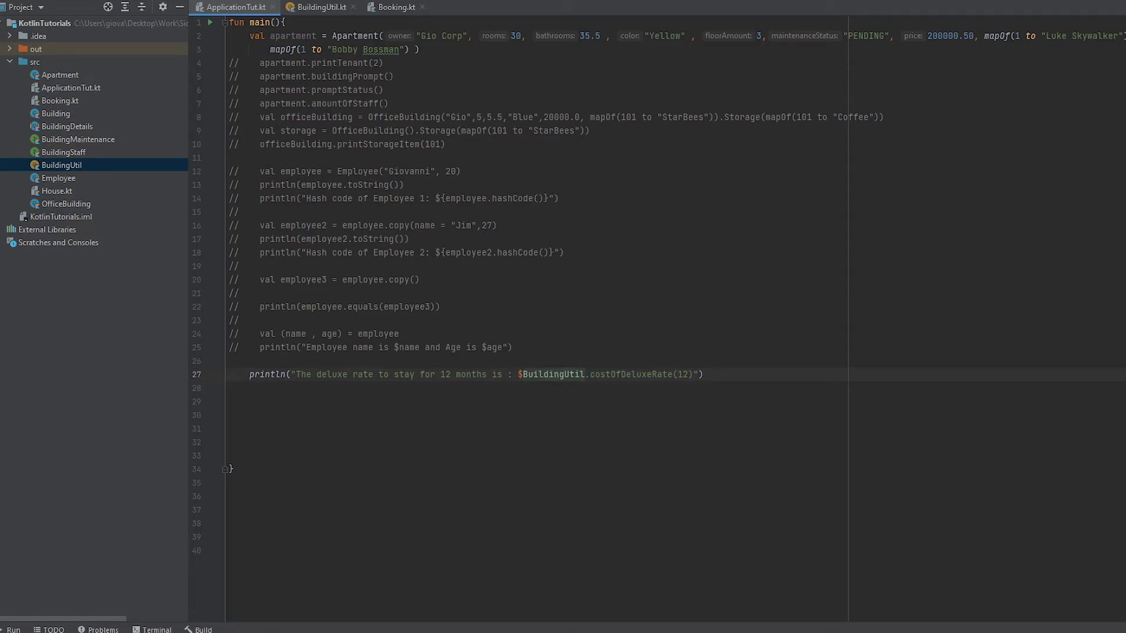
type("${")
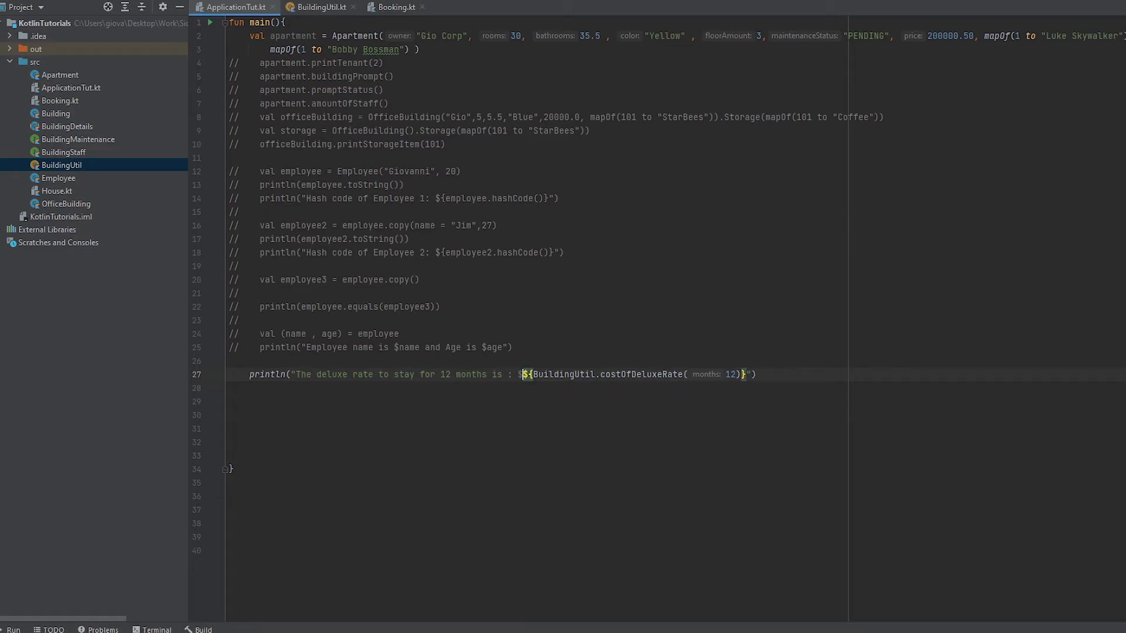
type("$")
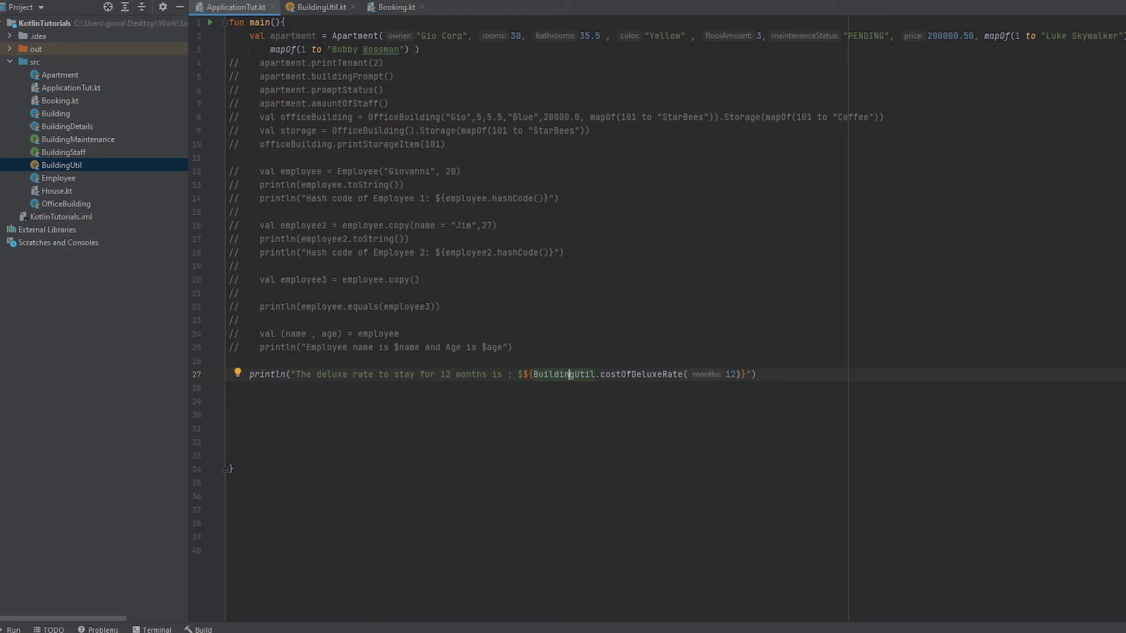
mouse_move(643, 374)
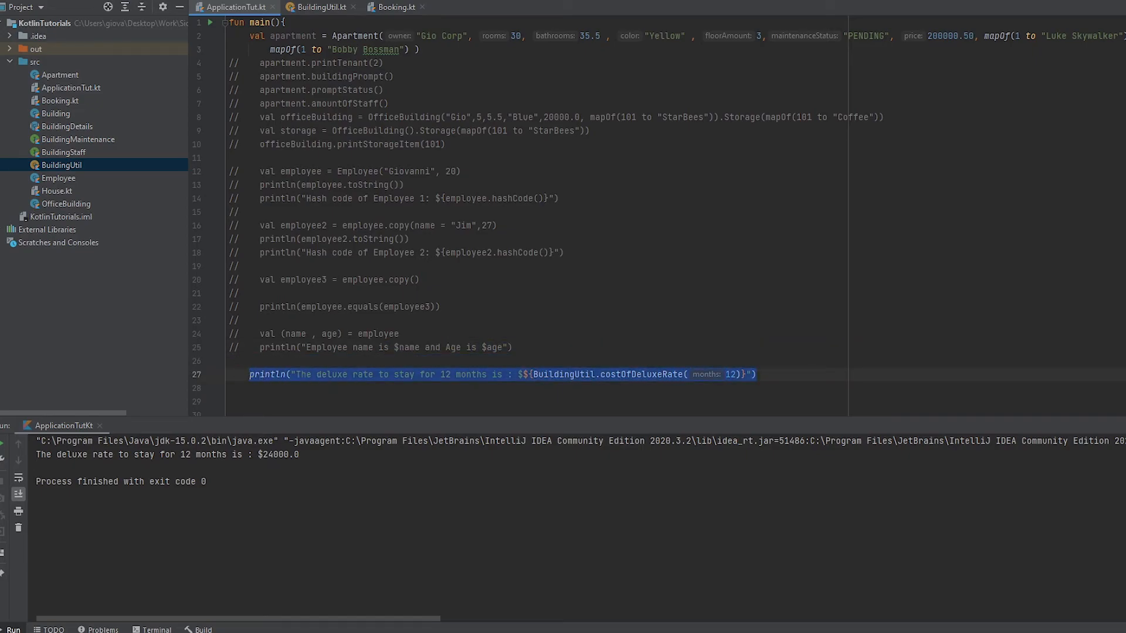
Duplicate the println and change it to the standard rate using costOfStandardRate(12).
type("println(\"The deluxe rate to stay for 12 months is : $${BuildingUtil.costOfDeluxeRate(12)}\")")
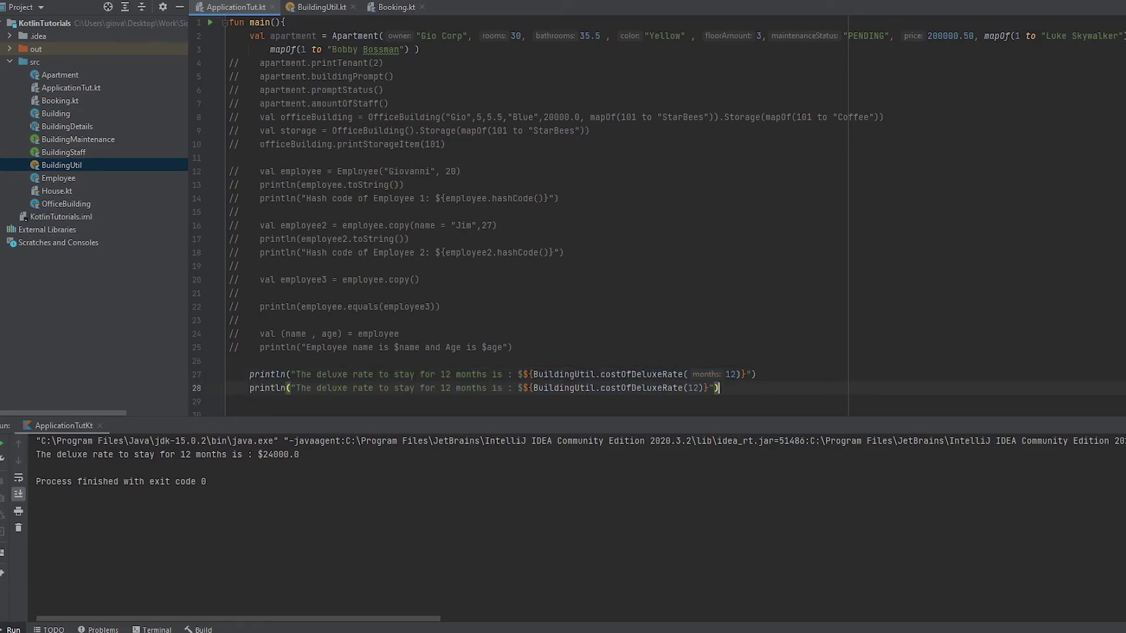
double_click(331, 388)
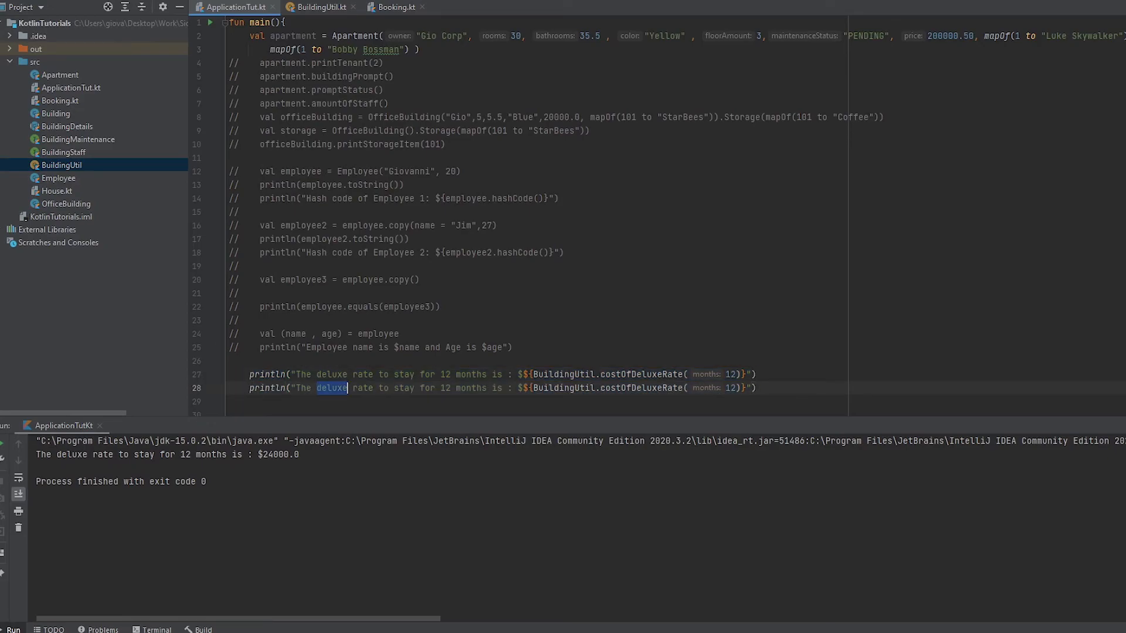
type("standard")
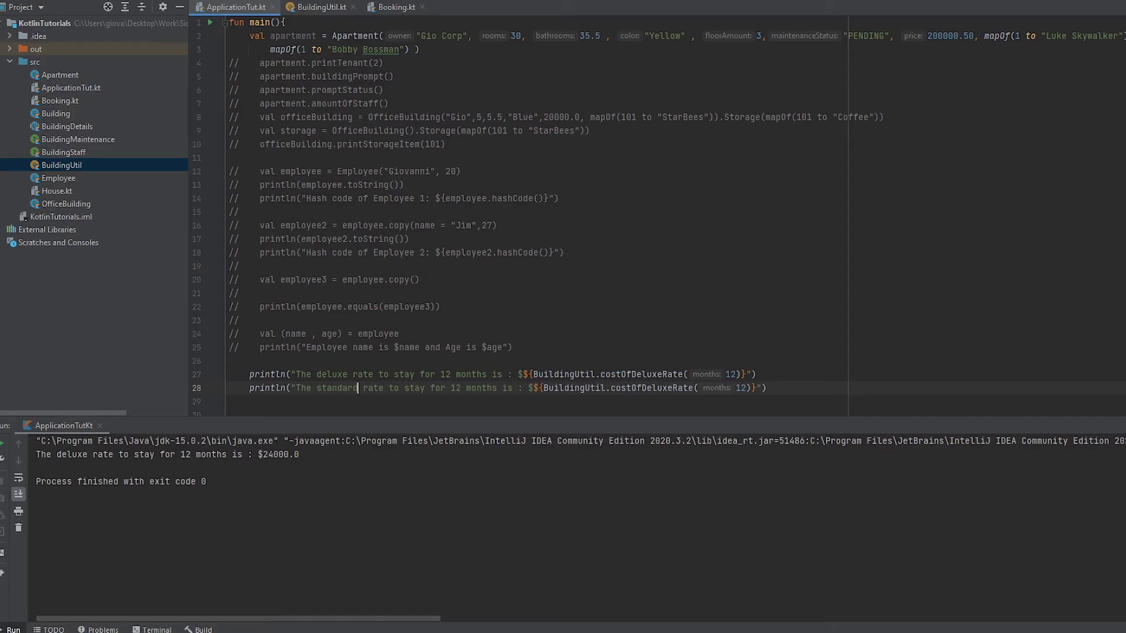
double_click(652, 387)
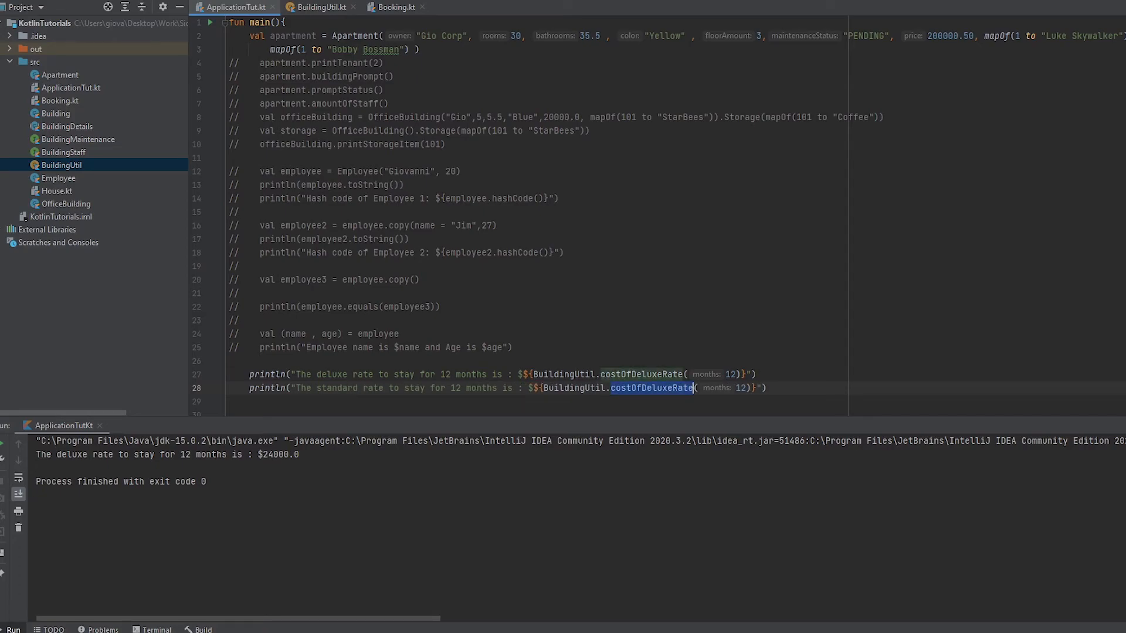
type("st")
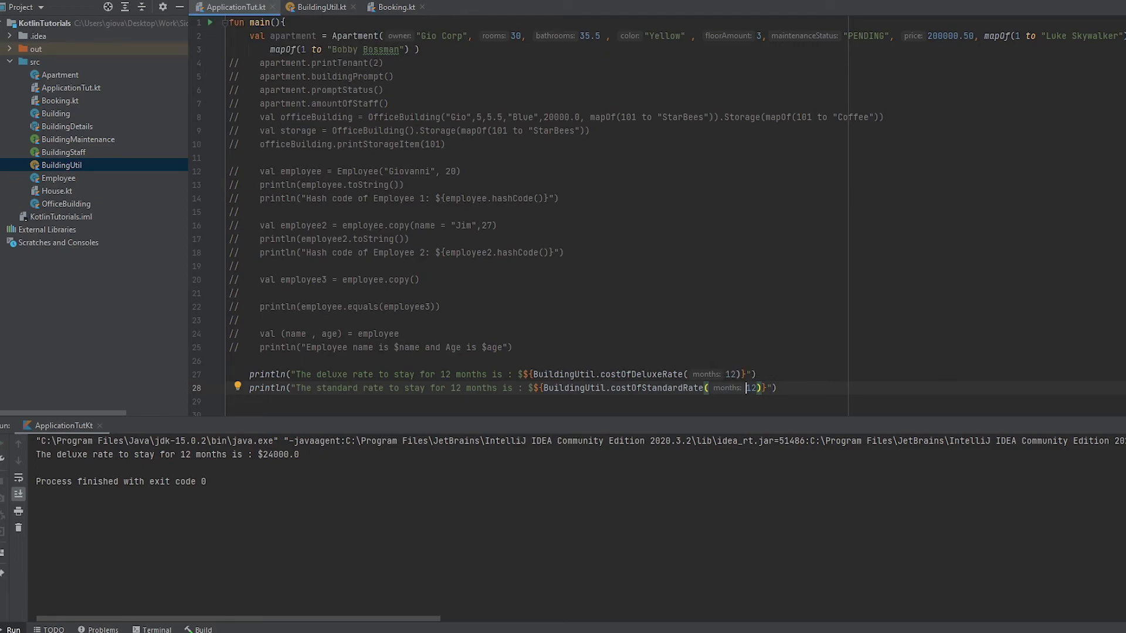
Run main to see $24000.0 and $12000.0 printed.
left_click(210, 22)
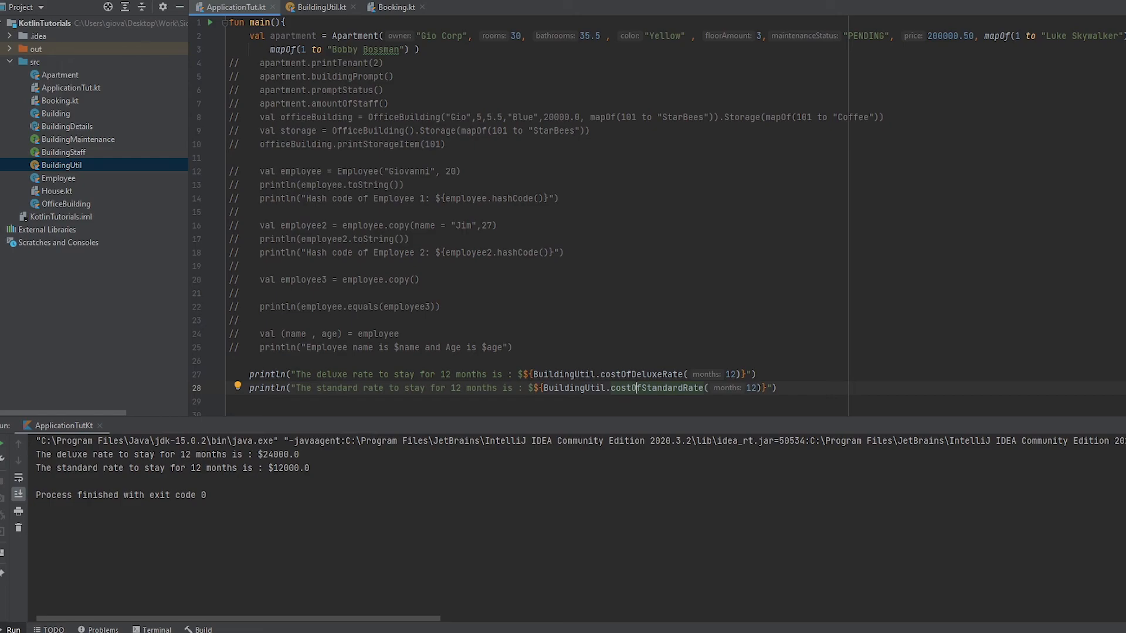
left_click(319, 7)
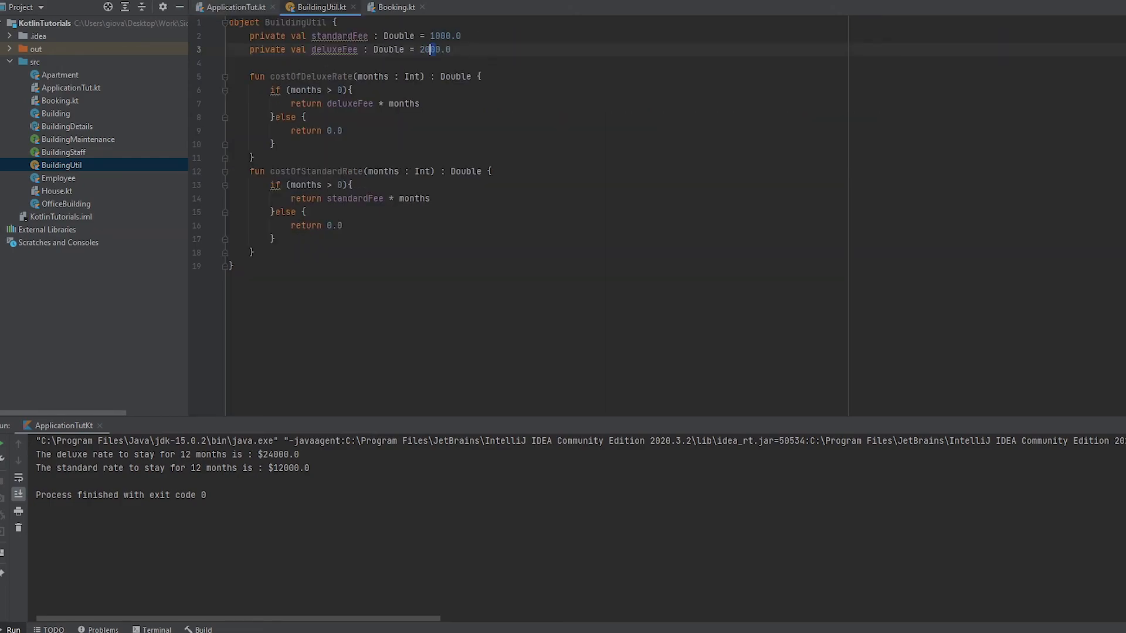
Begin a supertype ': Bui' after the BuildingUtil object name.
left_click(333, 22)
type(": ")
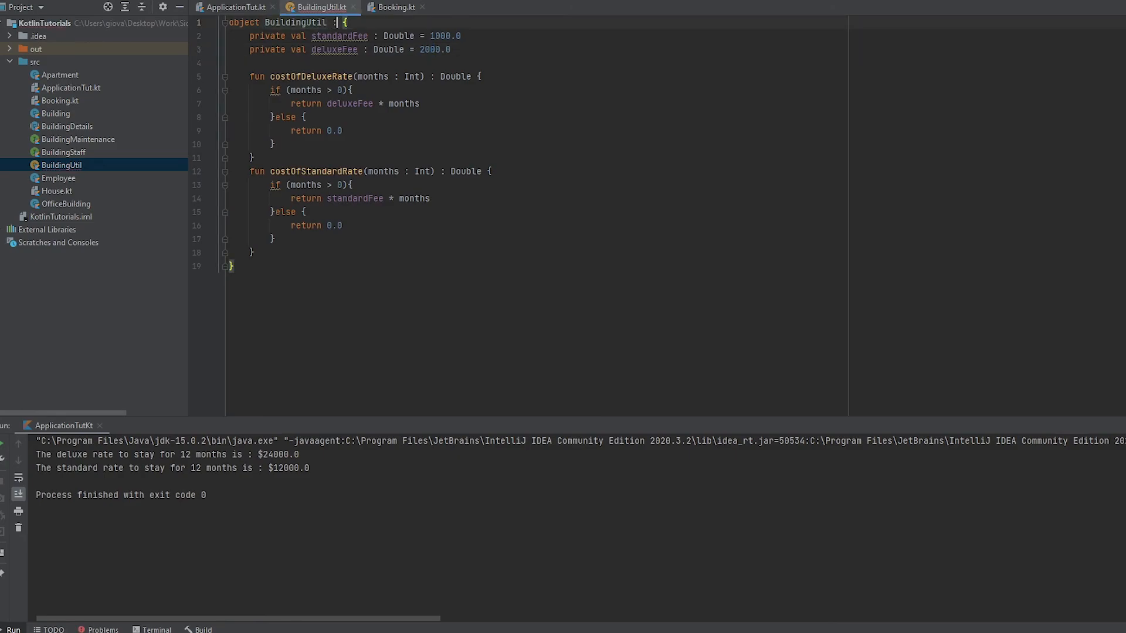
type("Bui")
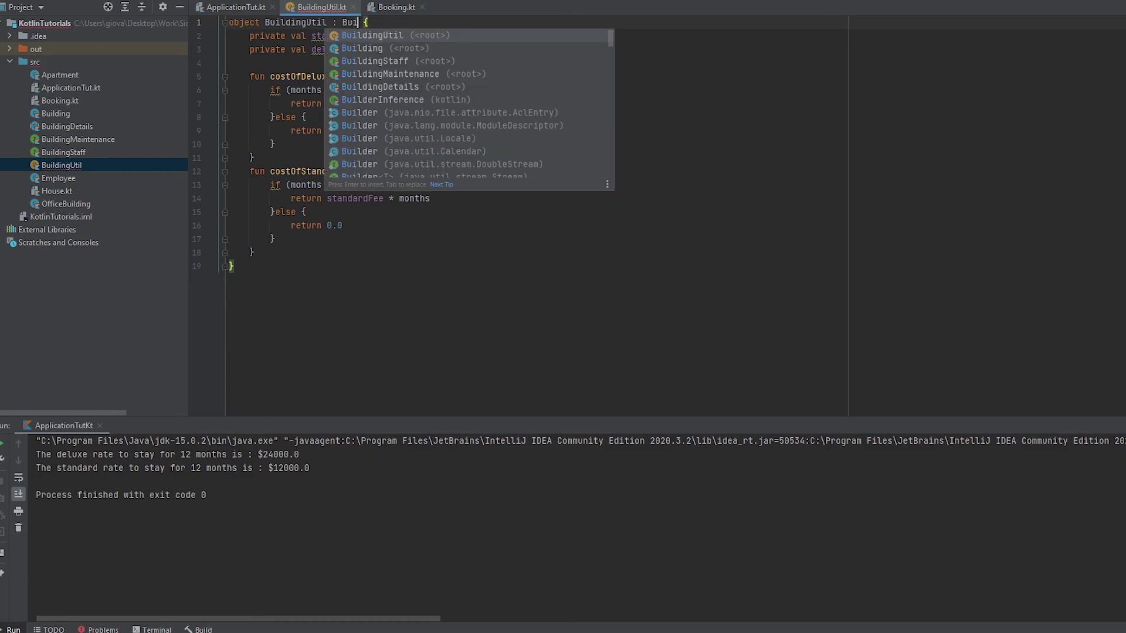